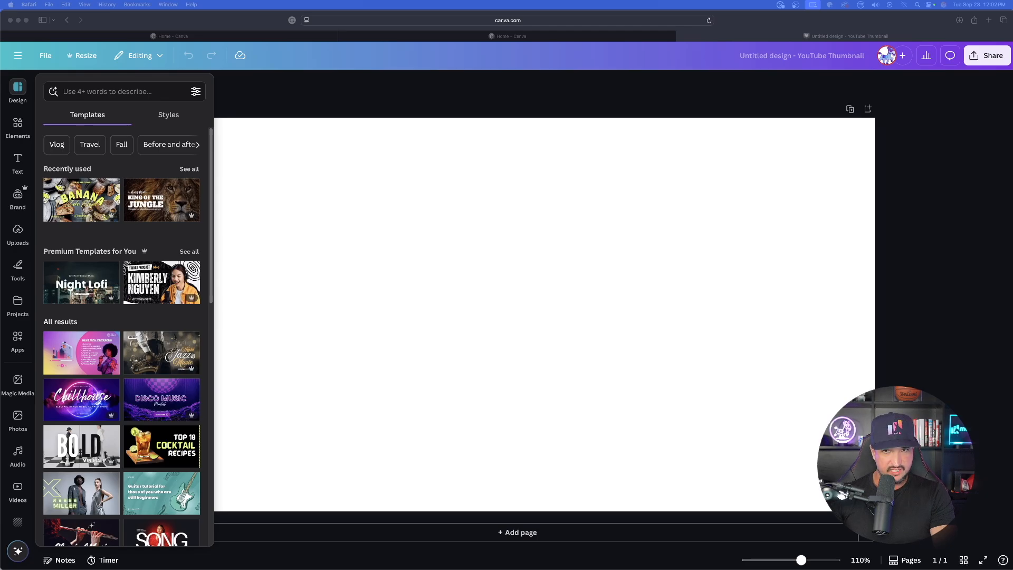
pyautogui.moveTo(336, 266)
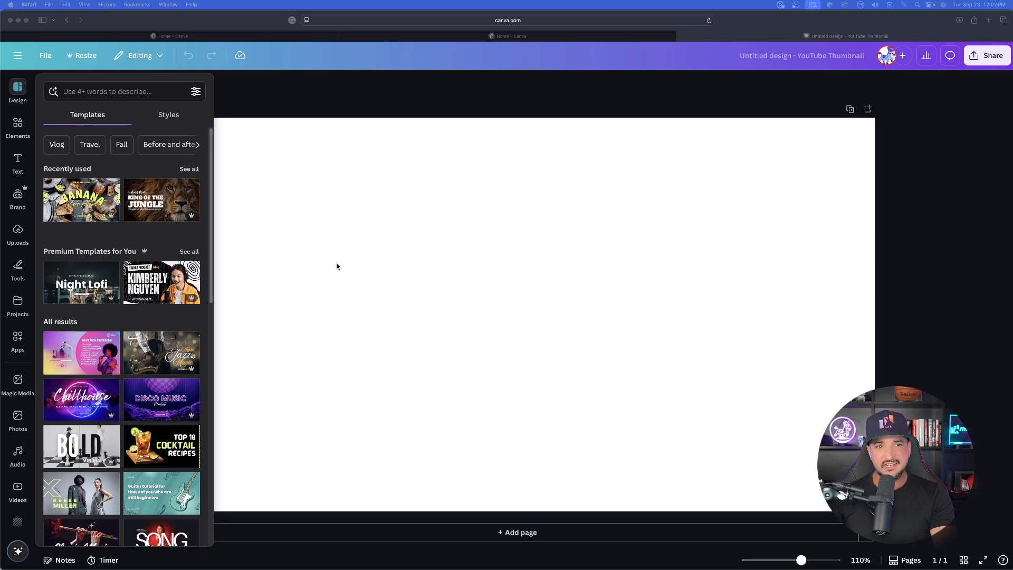
pyautogui.moveTo(405, 283)
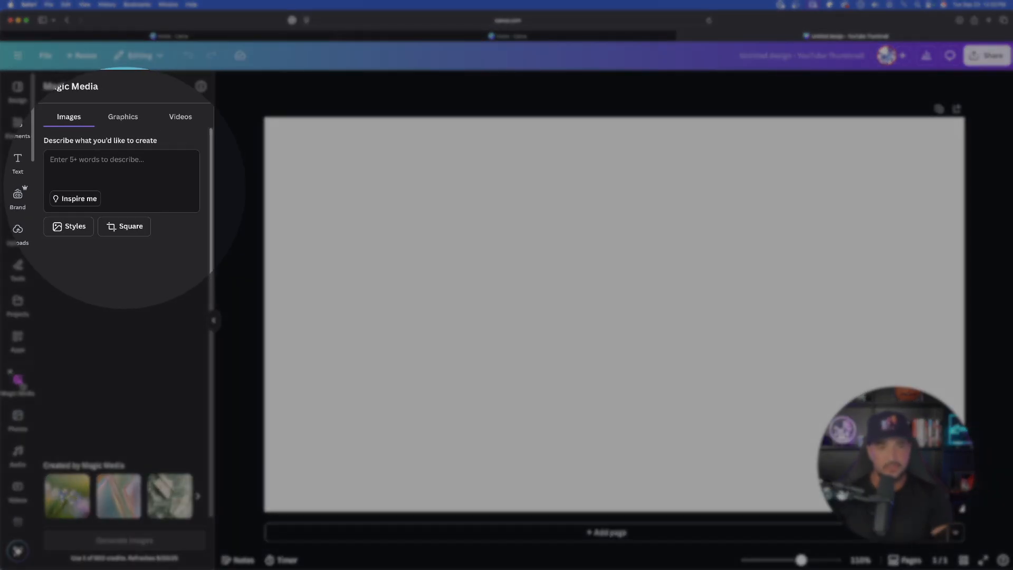
pyautogui.click(122, 159)
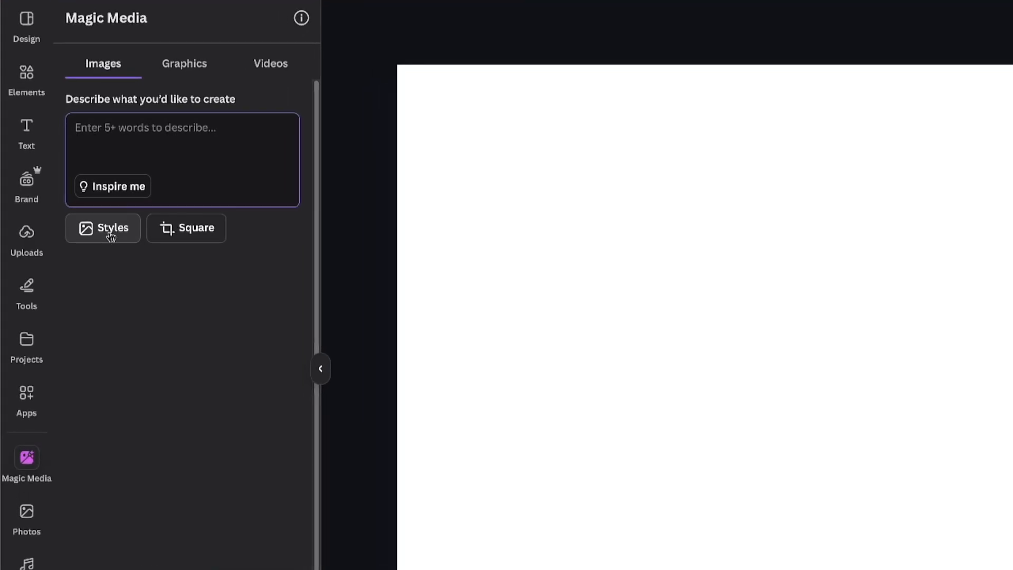
pyautogui.click(270, 63)
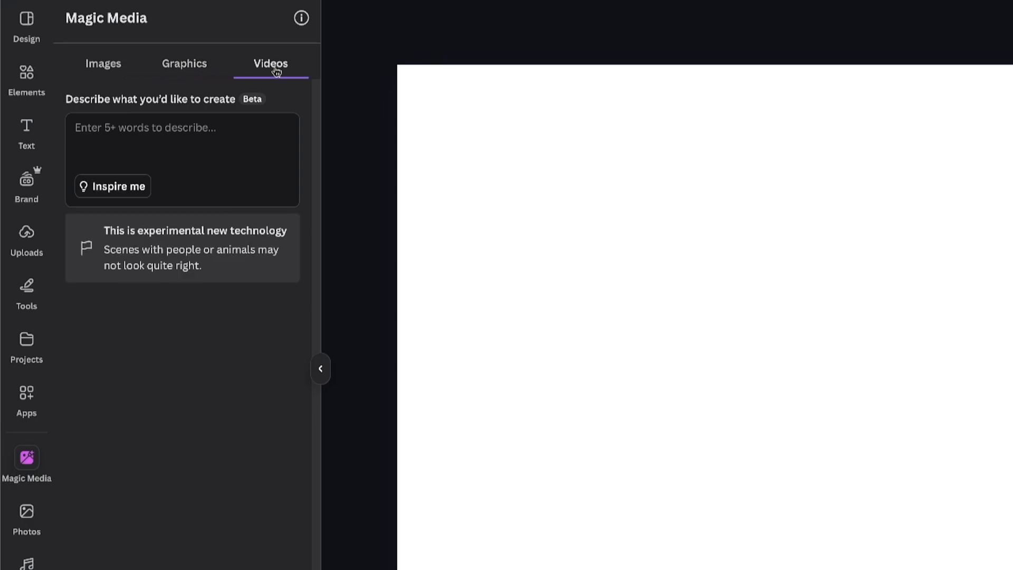
pyautogui.click(183, 63)
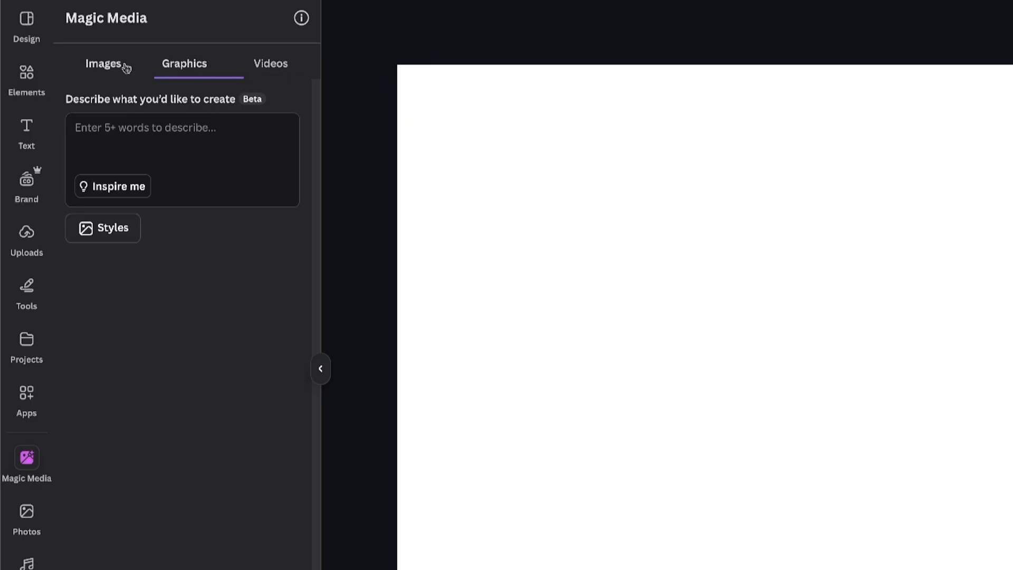
pyautogui.click(104, 63)
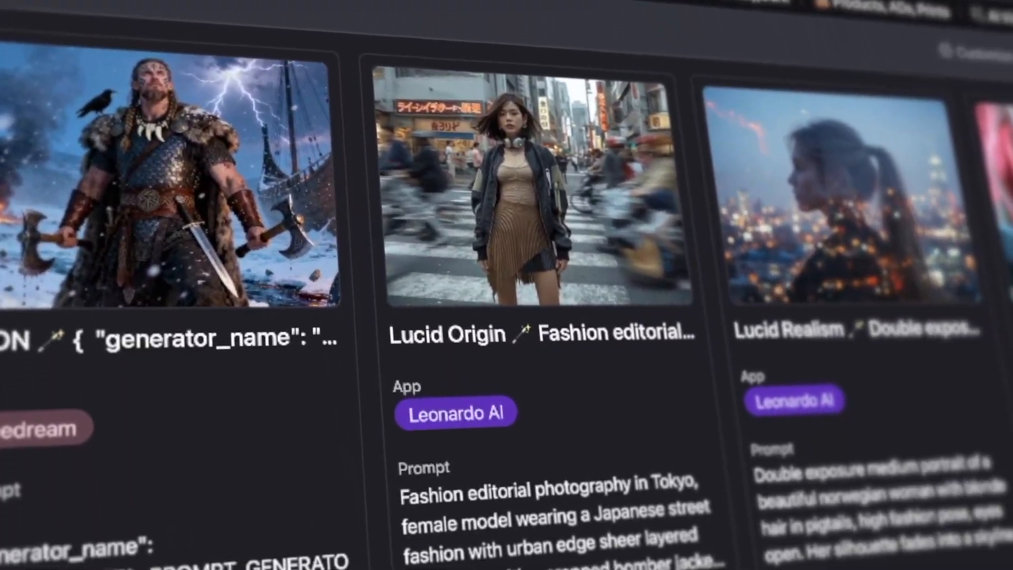
# - Preview the Norse warrior card, open its record and select the prompt text to copy
pyautogui.scroll(-3)
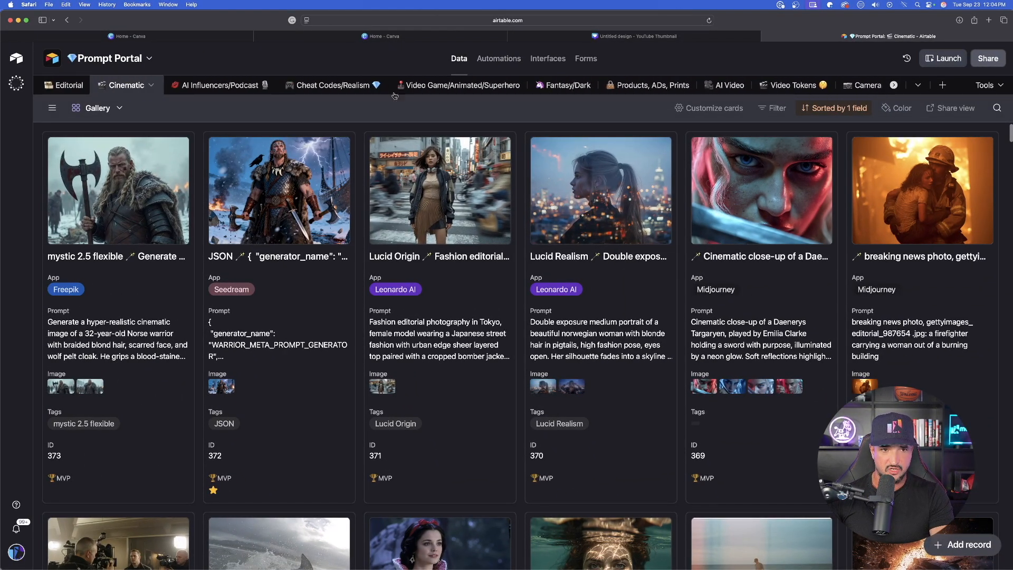
pyautogui.click(118, 190)
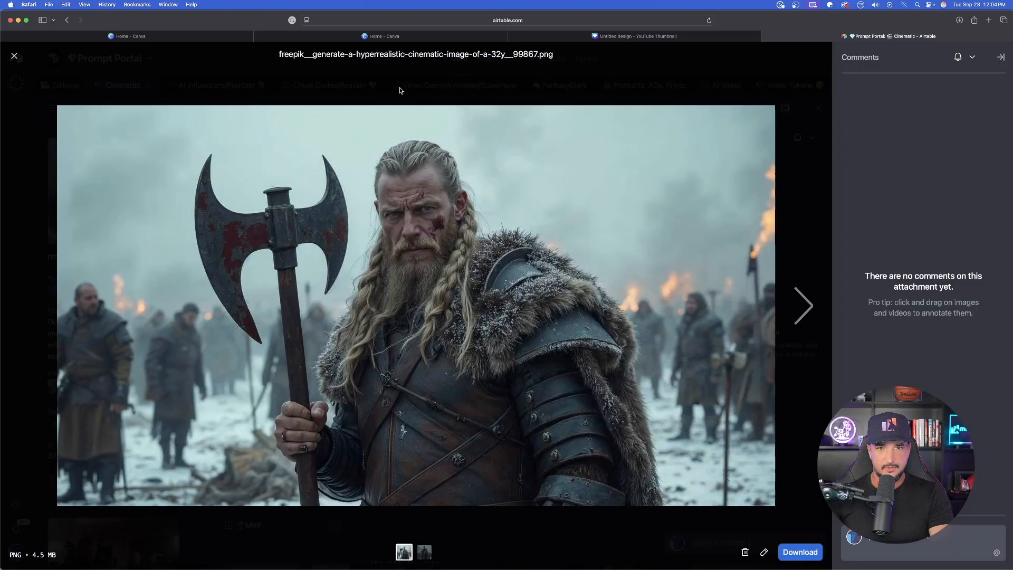
pyautogui.click(13, 56)
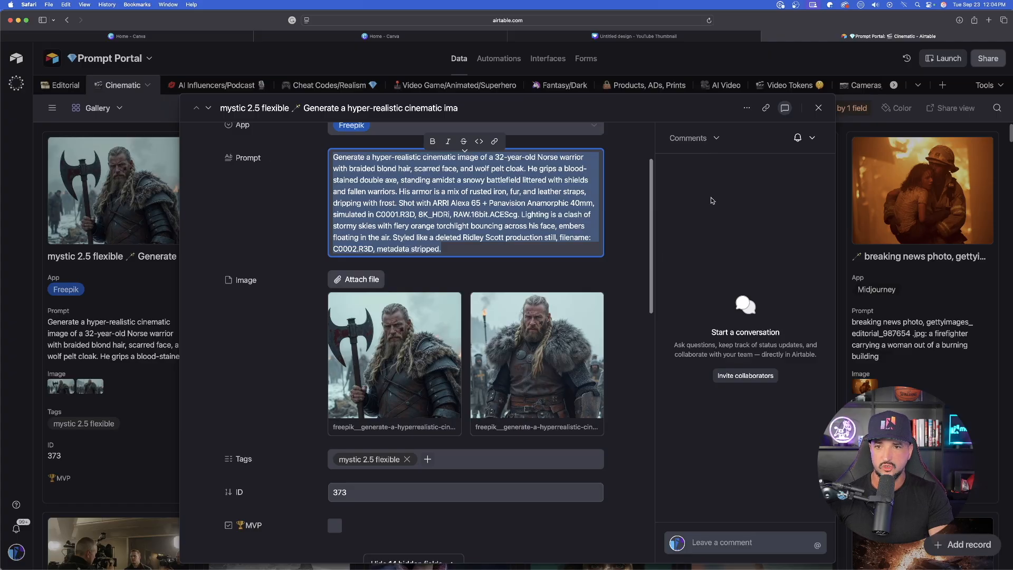
pyautogui.click(818, 108)
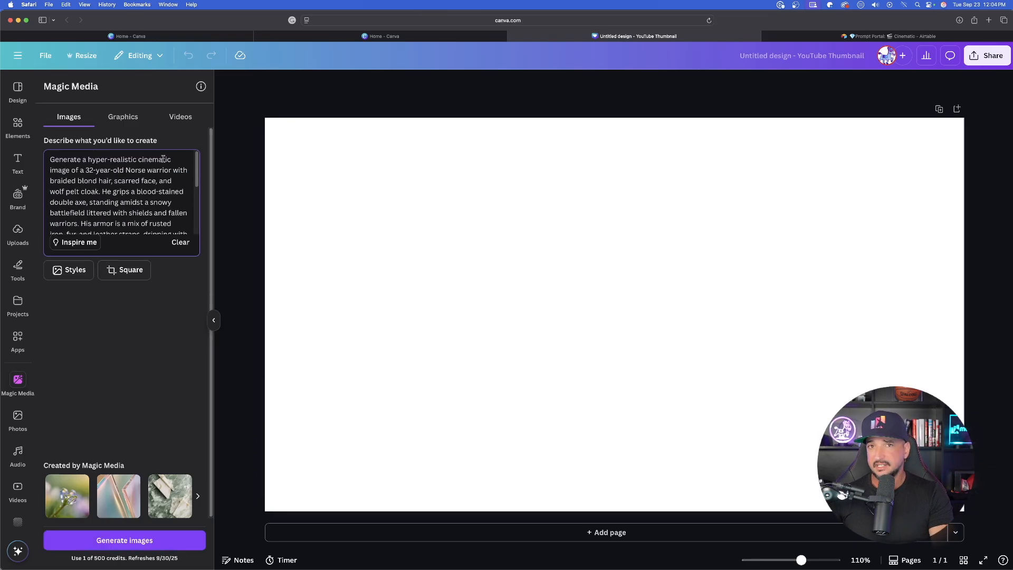
# - Return to the Canva thumbnail design and generate images from the pasted warrior prompt
pyautogui.click(879, 36)
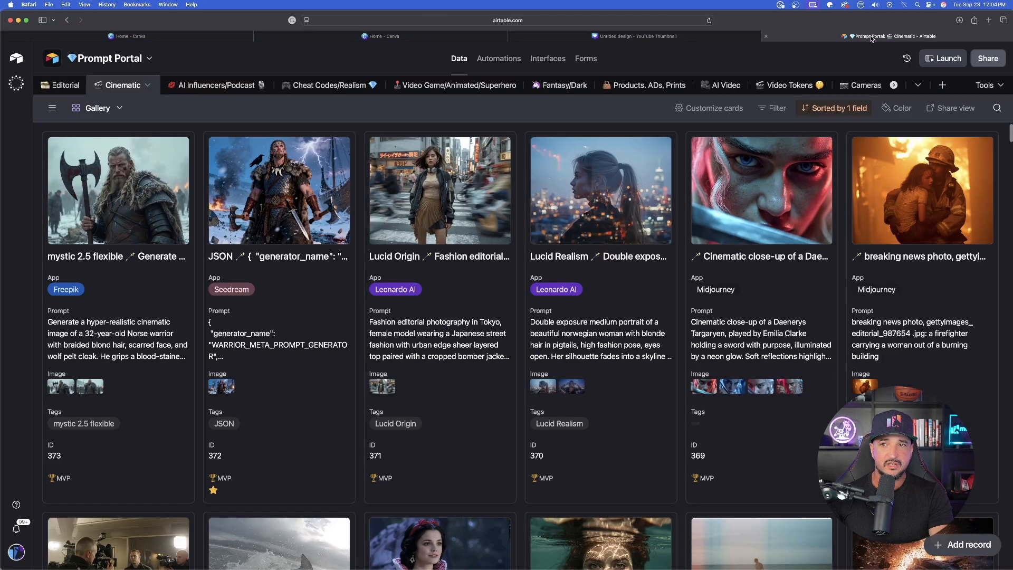
pyautogui.click(117, 191)
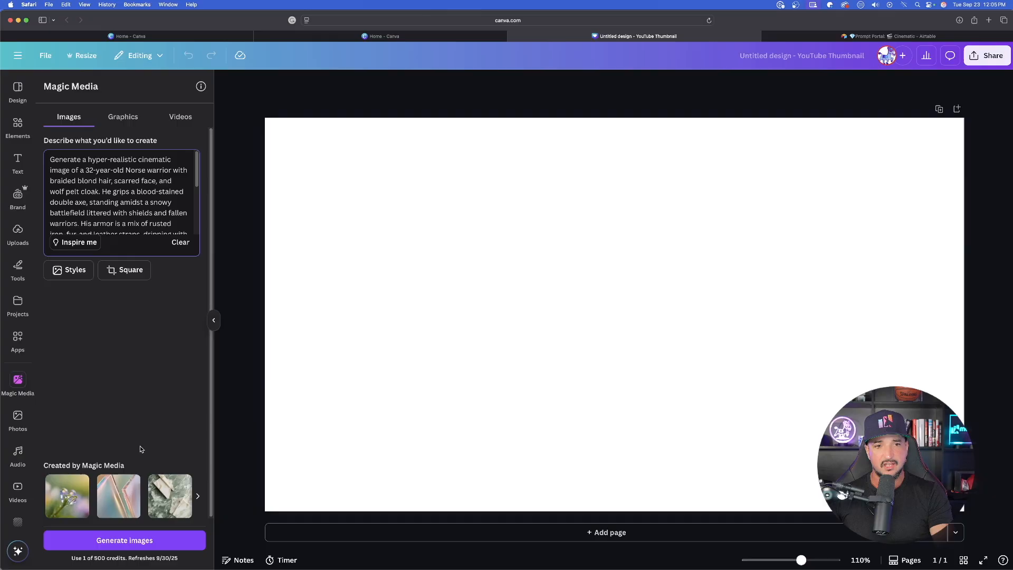
pyautogui.click(125, 540)
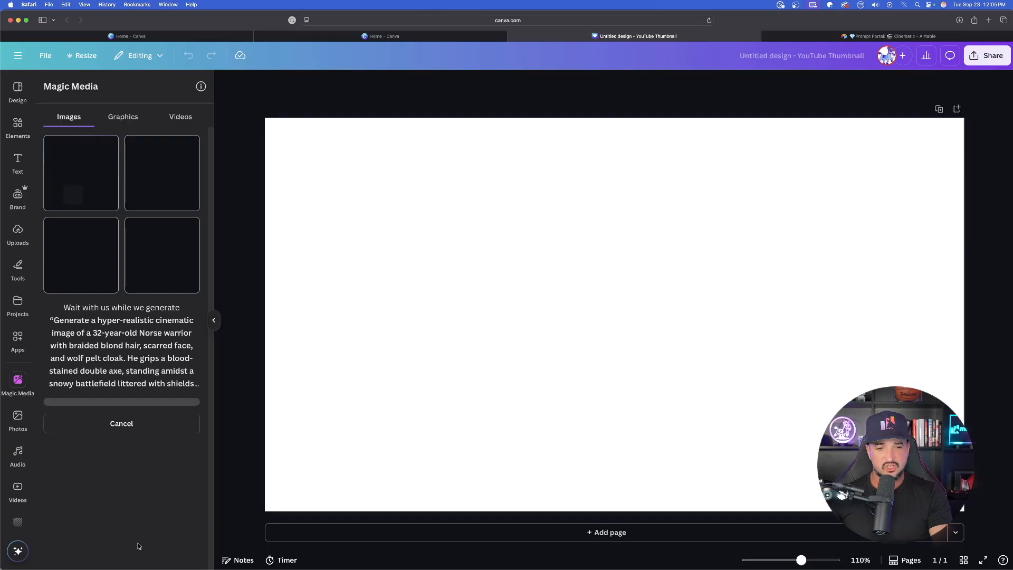
pyautogui.click(121, 423)
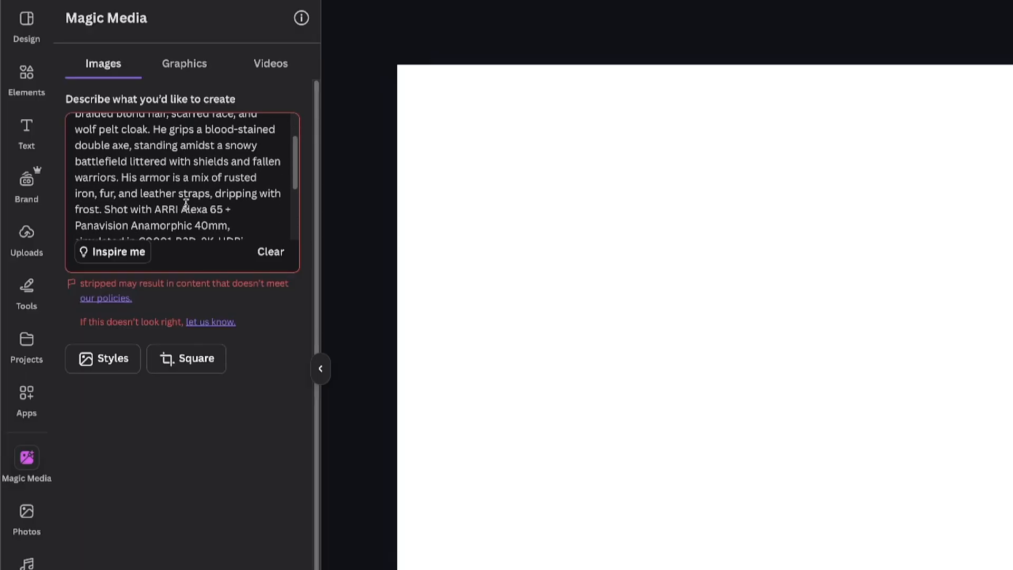
# - Delete the flagged word 'stripped' from the prompt and generate images again
pyautogui.scroll(-3)
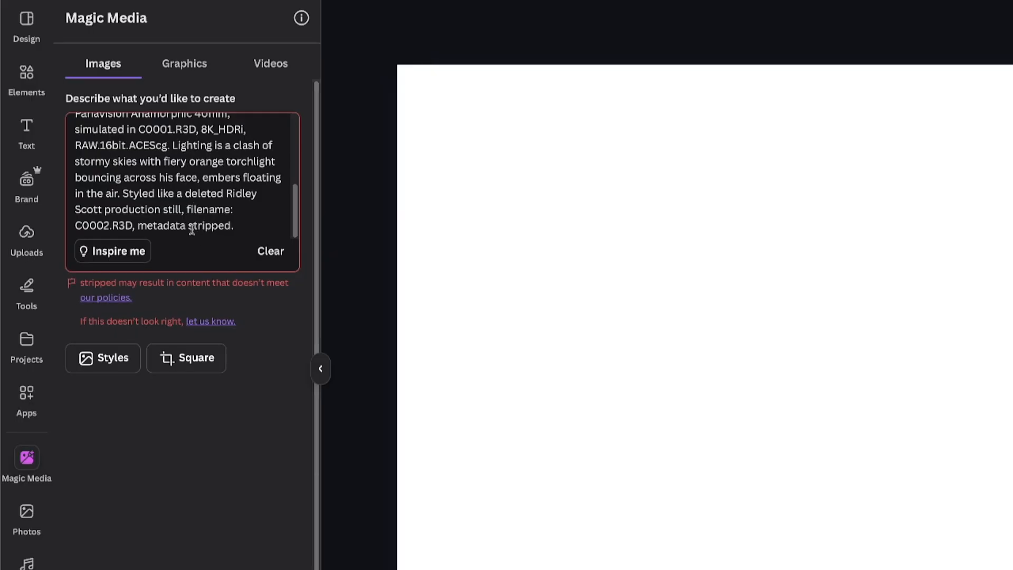
pyautogui.doubleClick(212, 226)
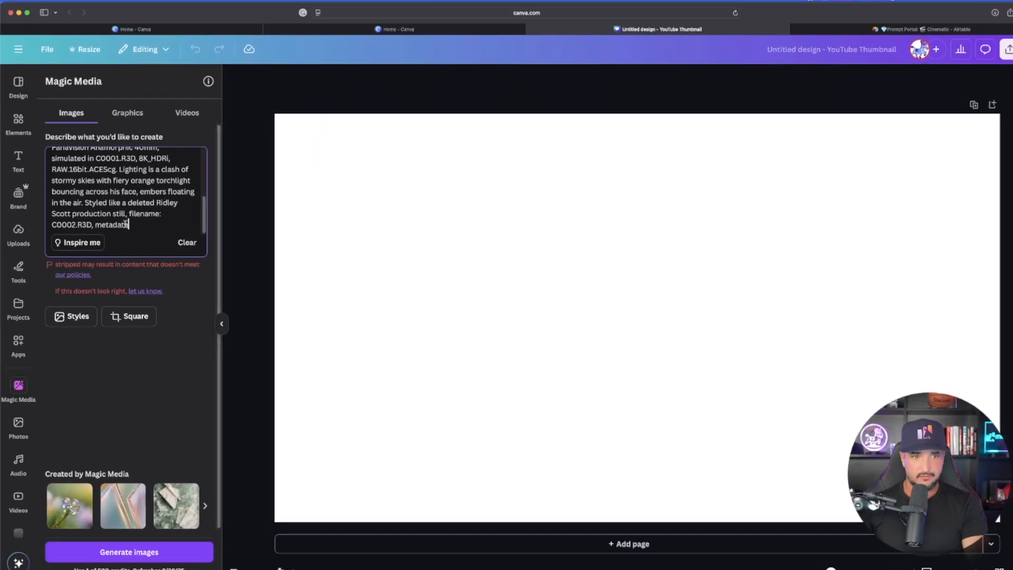
pyautogui.click(129, 552)
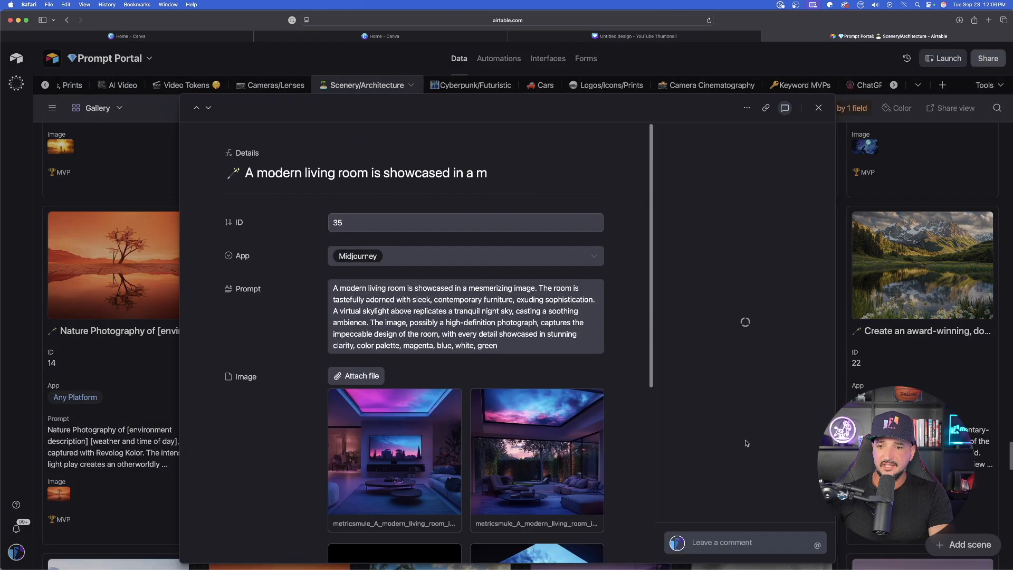
# - Preview and close the modern living room image, then browse the Video Game/Animated/Superhero gallery
pyautogui.click(394, 459)
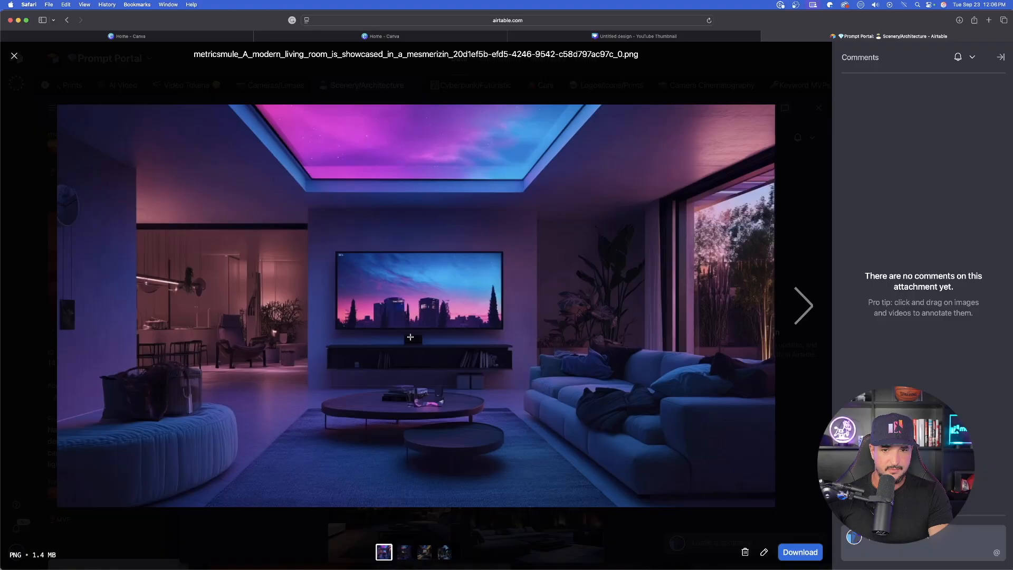
pyautogui.click(14, 56)
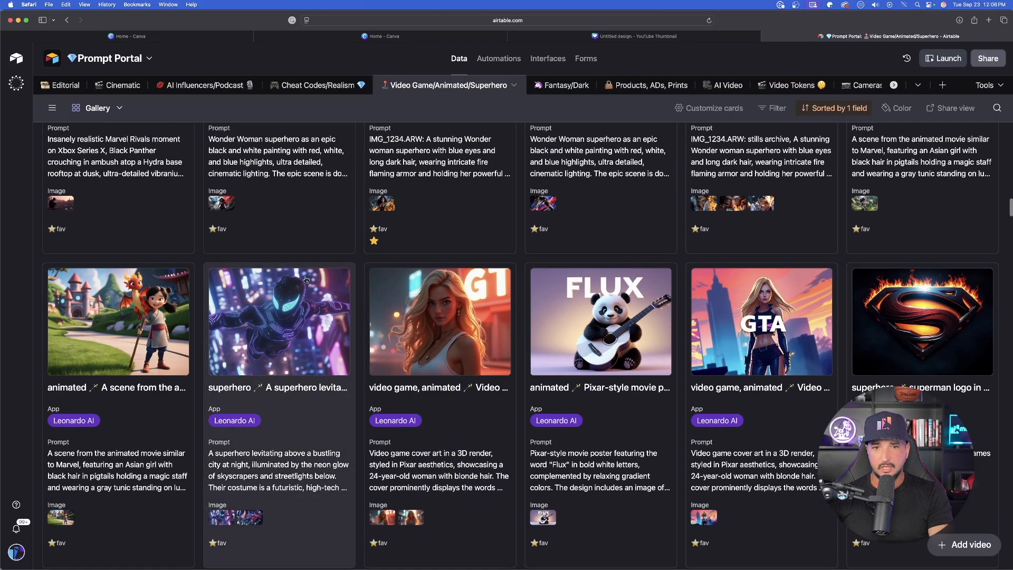
pyautogui.scroll(-3)
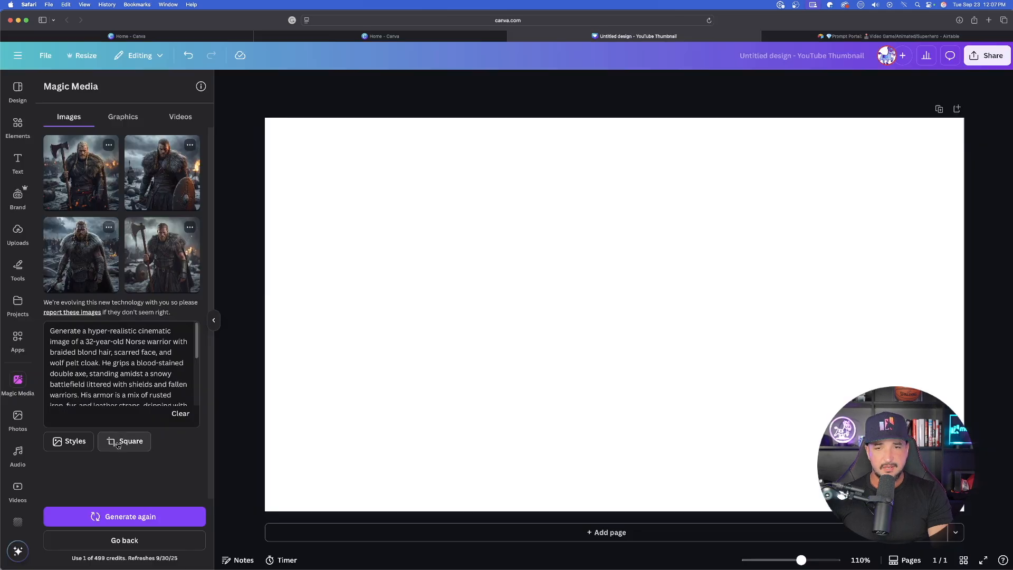
# - Browse the style presets and upload a reference image to style the warrior images
pyautogui.click(75, 441)
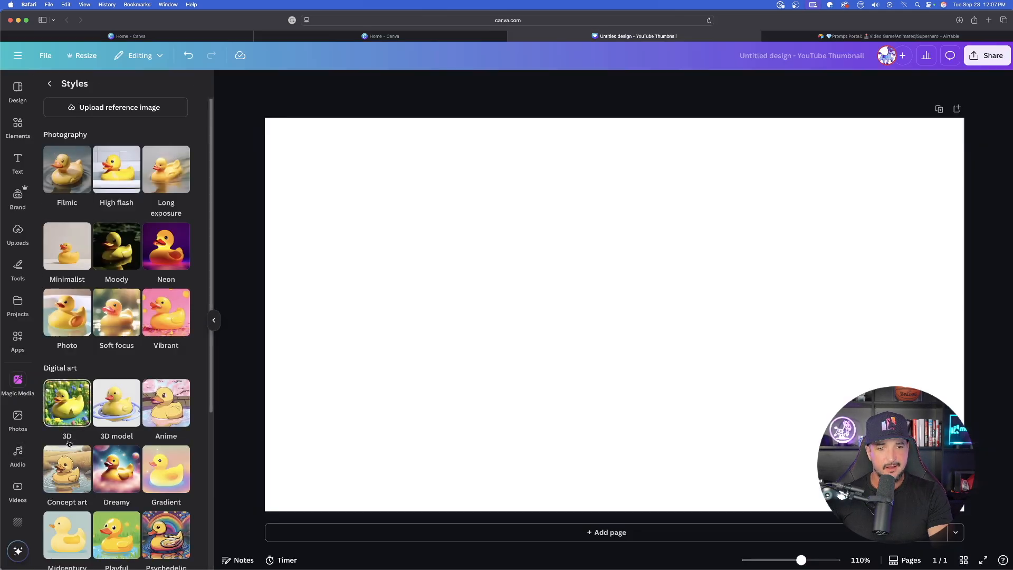
pyautogui.click(116, 186)
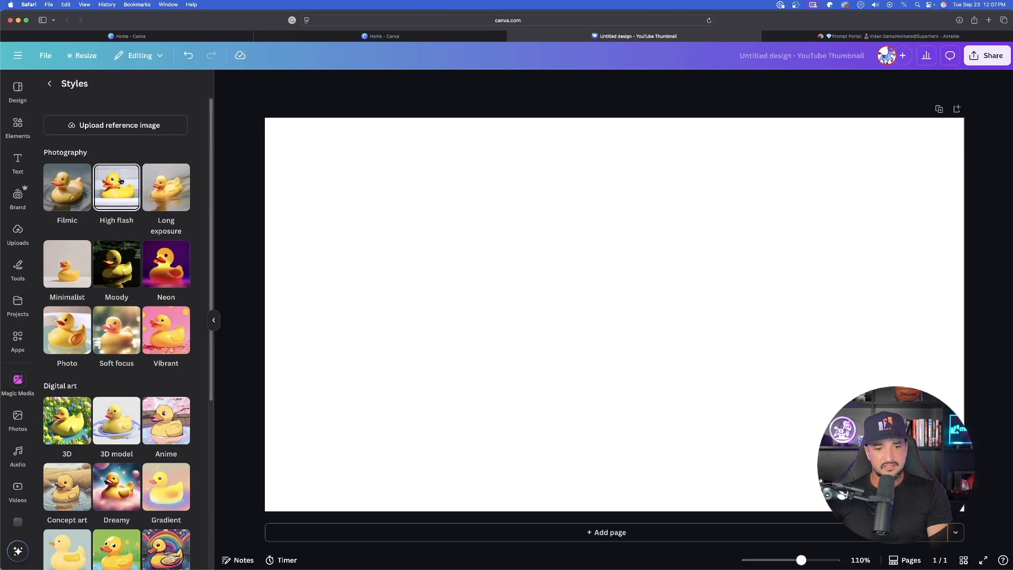
pyautogui.scroll(-3)
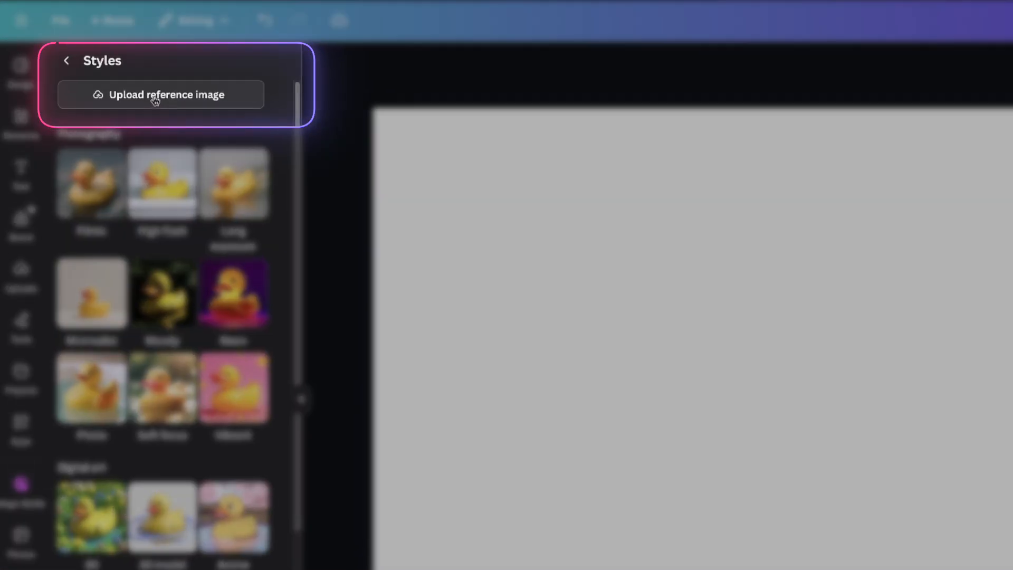
pyautogui.click(167, 94)
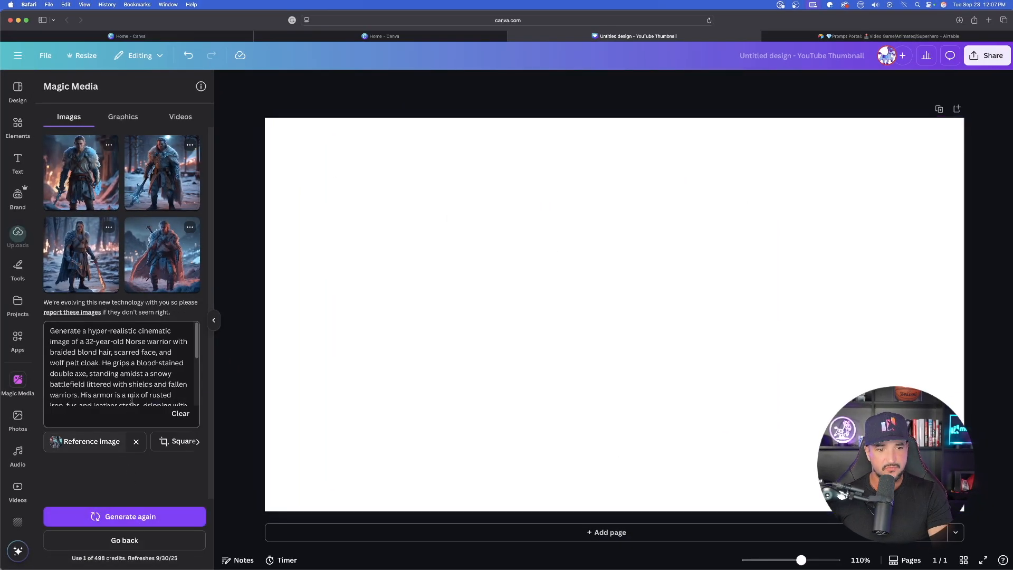
# - Generate another set of reference-styled warrior images, then remove the reference image
pyautogui.click(136, 442)
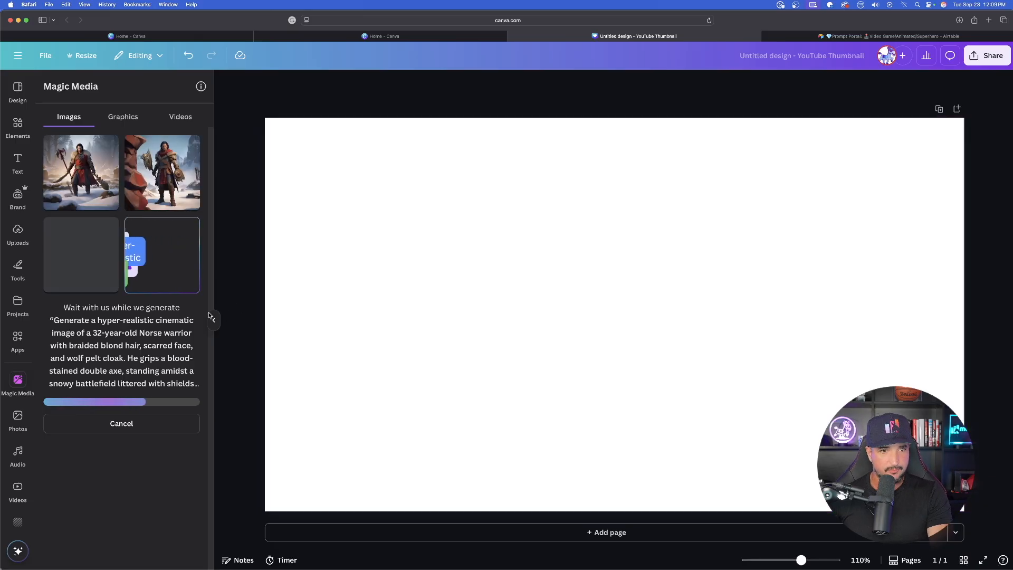
pyautogui.click(81, 255)
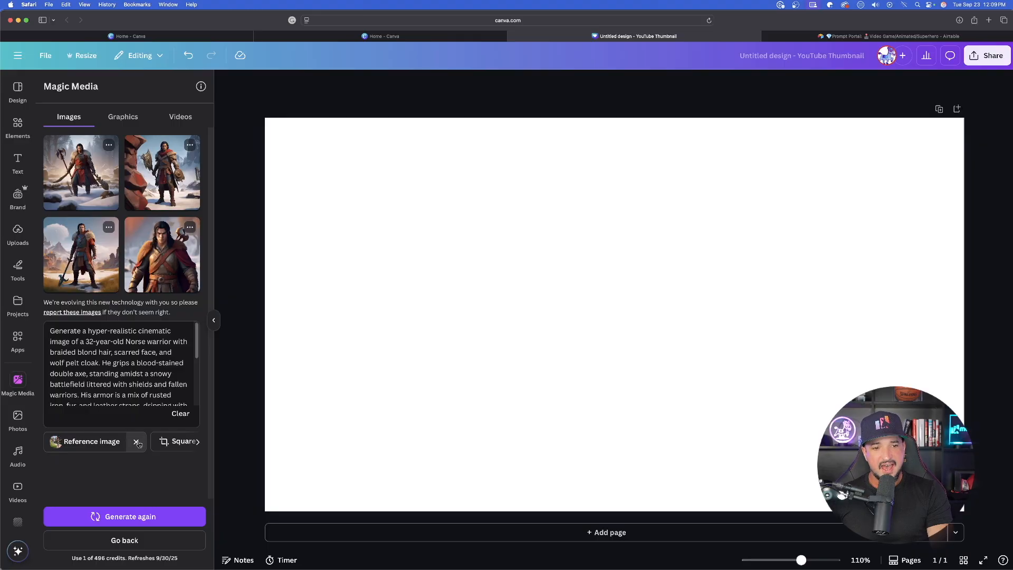
pyautogui.click(136, 444)
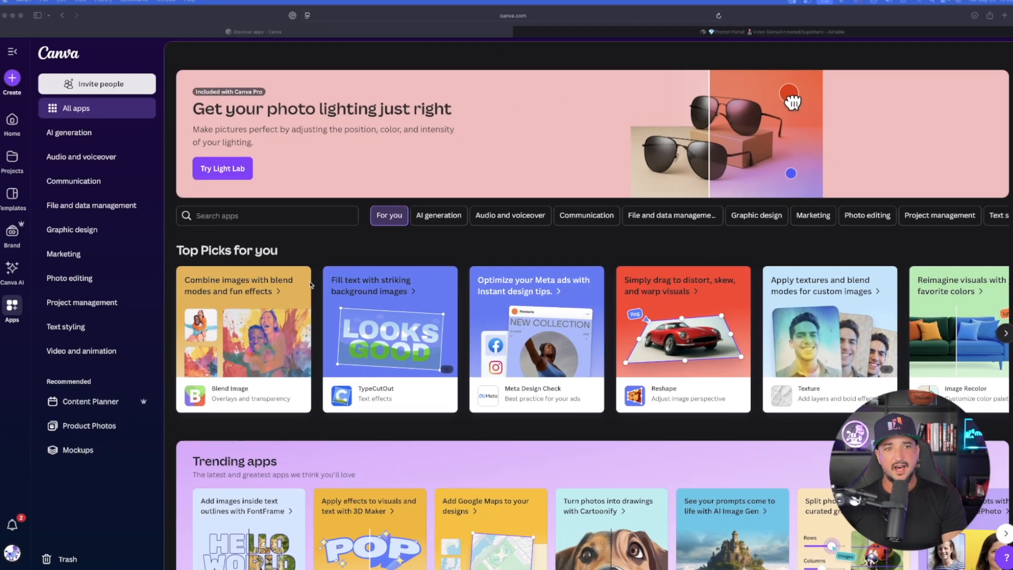
# - Search the apps for 'Video Eff' and use Video Effects in a new design
pyautogui.write('Video Eff')
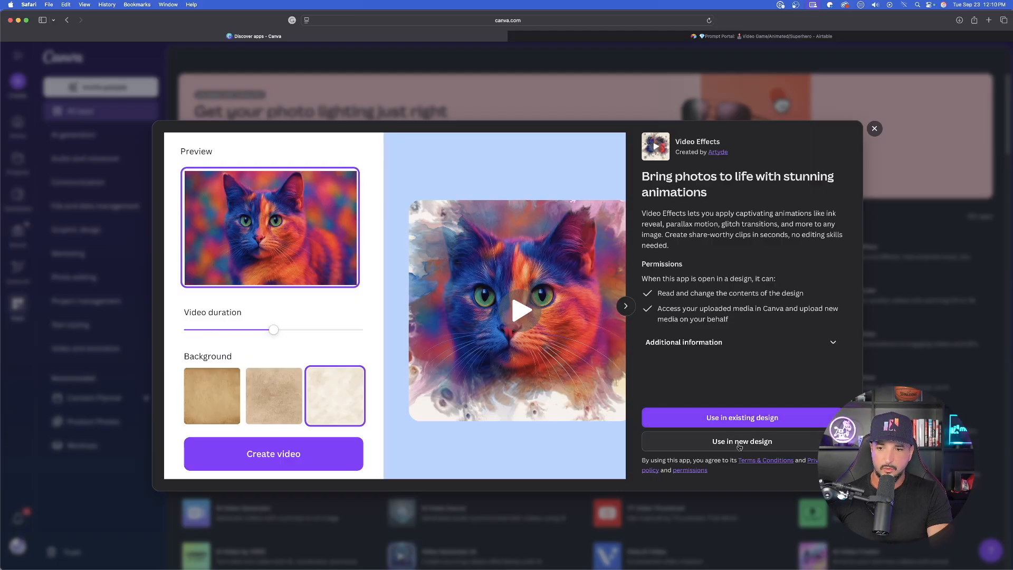
pyautogui.click(741, 441)
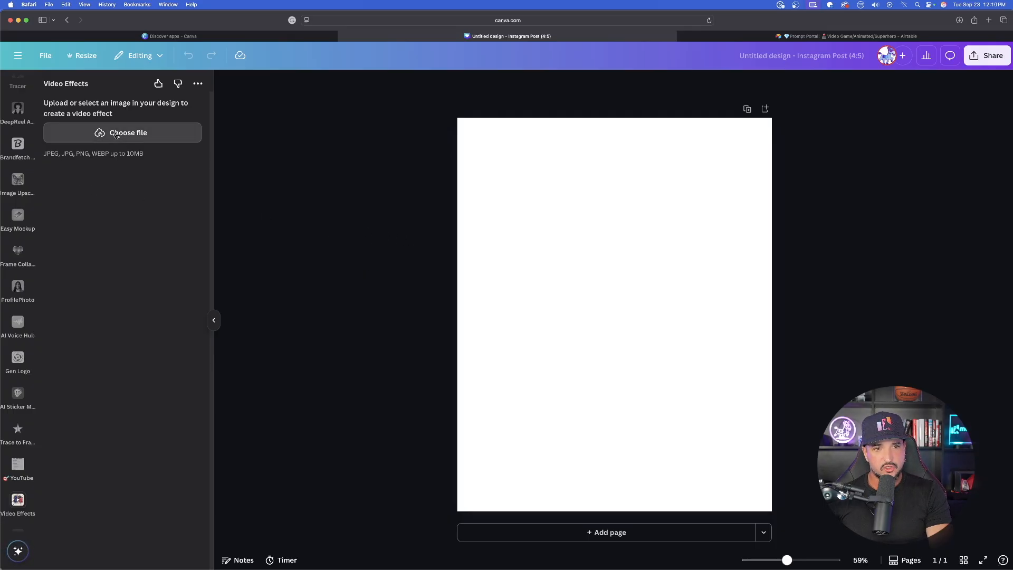
# - Upload the jumping Mario image, choose an effect style and background, and create the video
pyautogui.click(128, 133)
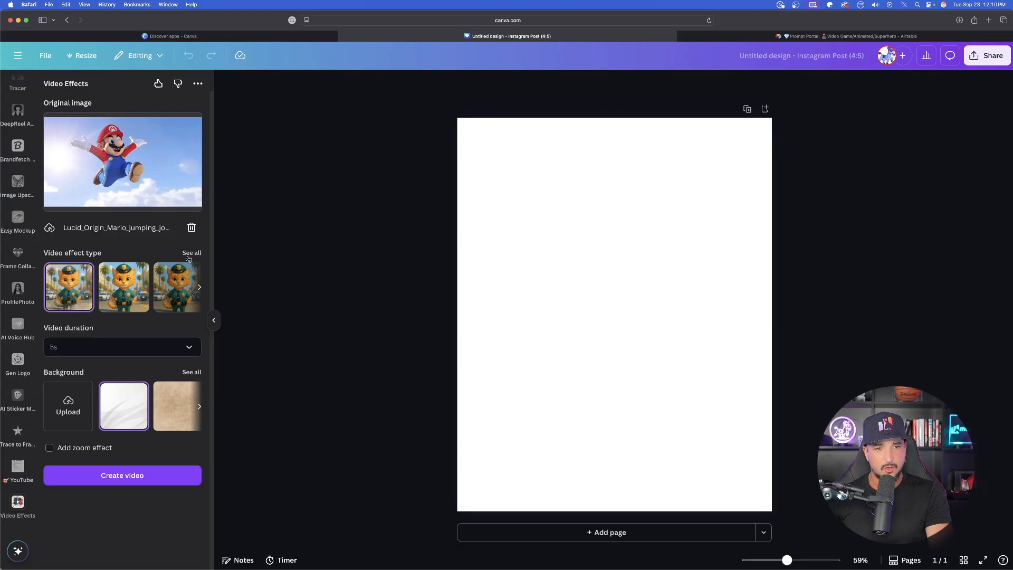
pyautogui.click(191, 252)
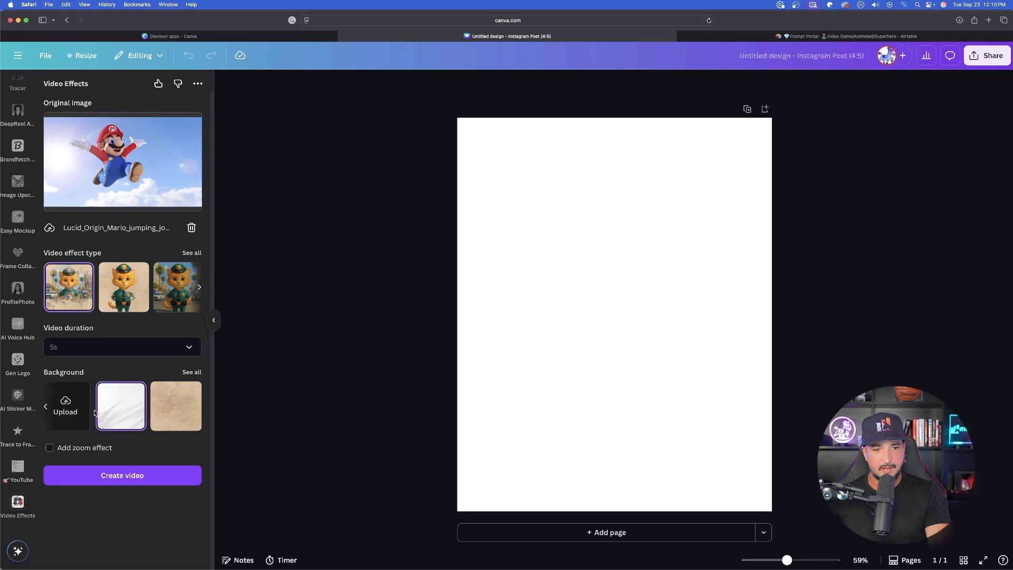
pyautogui.click(192, 372)
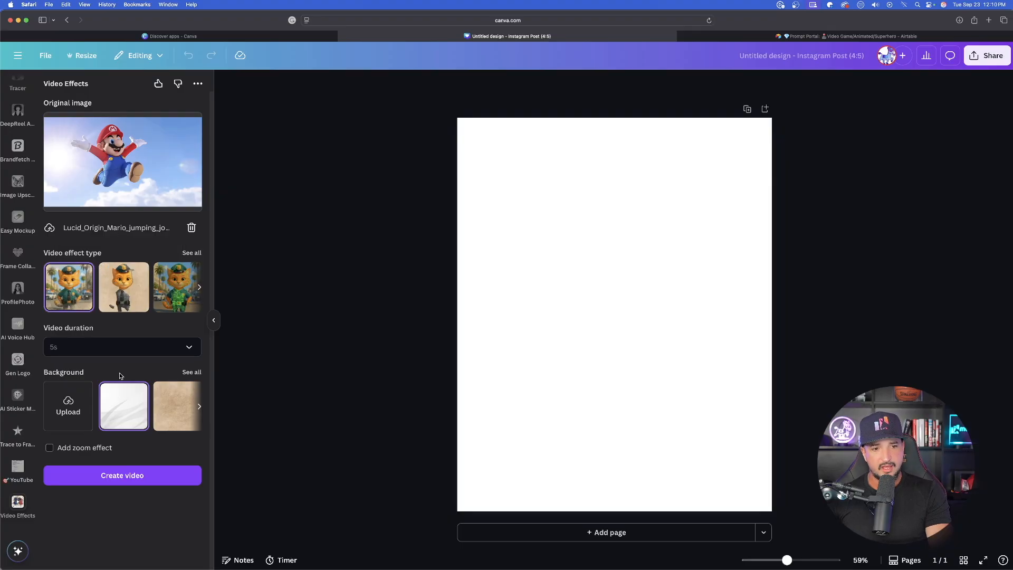
pyautogui.click(49, 448)
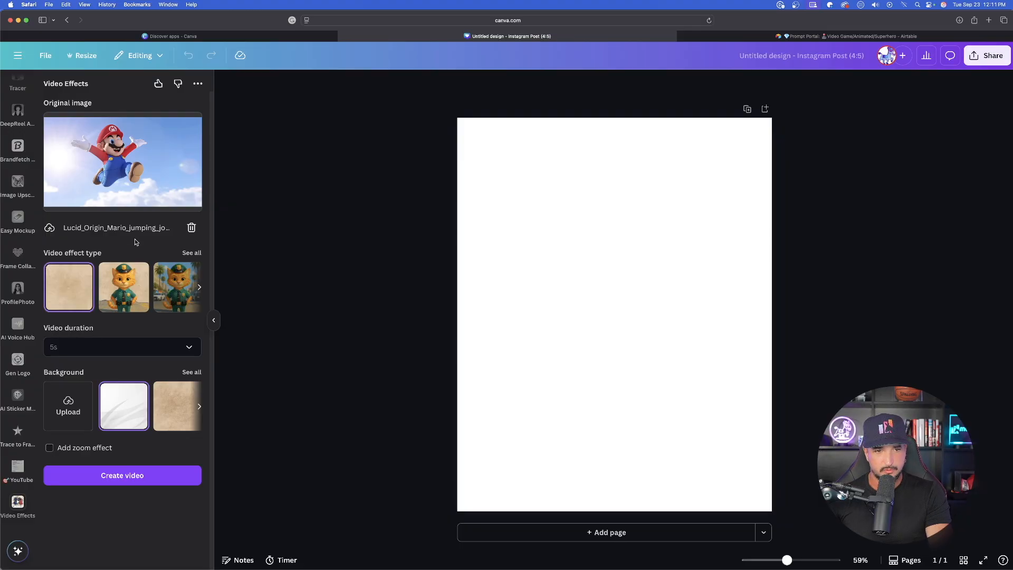
pyautogui.click(69, 288)
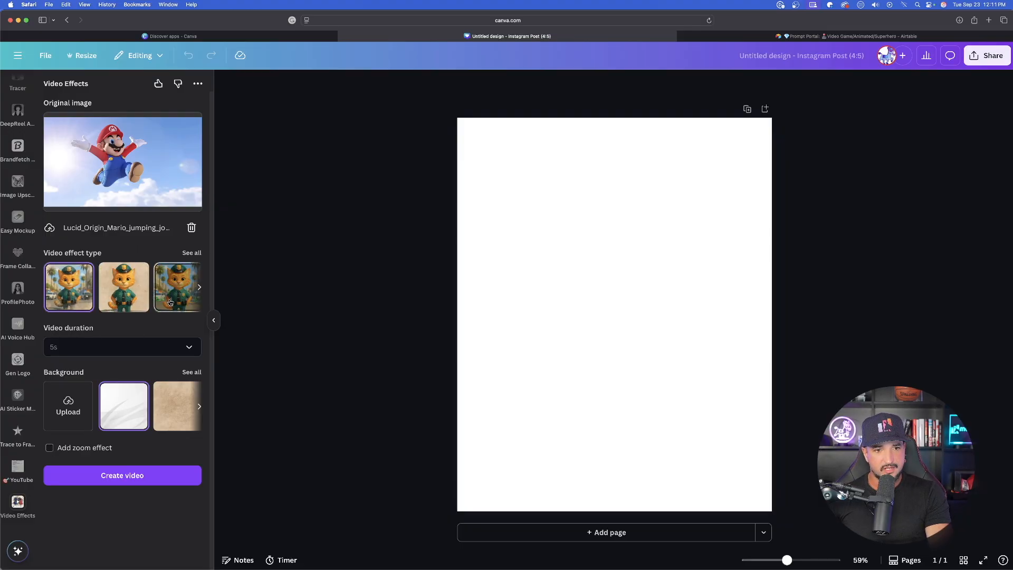
pyautogui.click(123, 475)
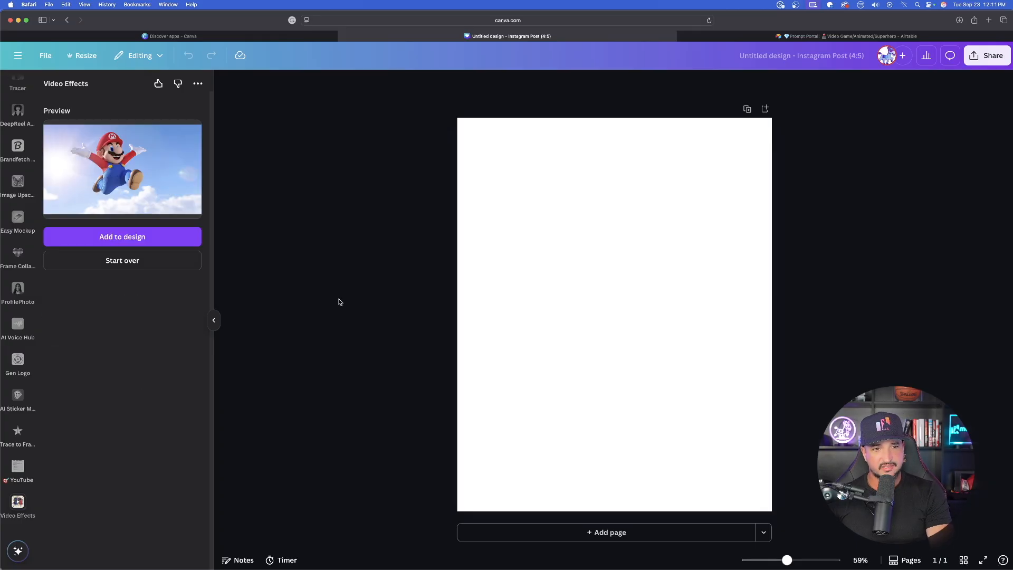
pyautogui.moveTo(263, 252)
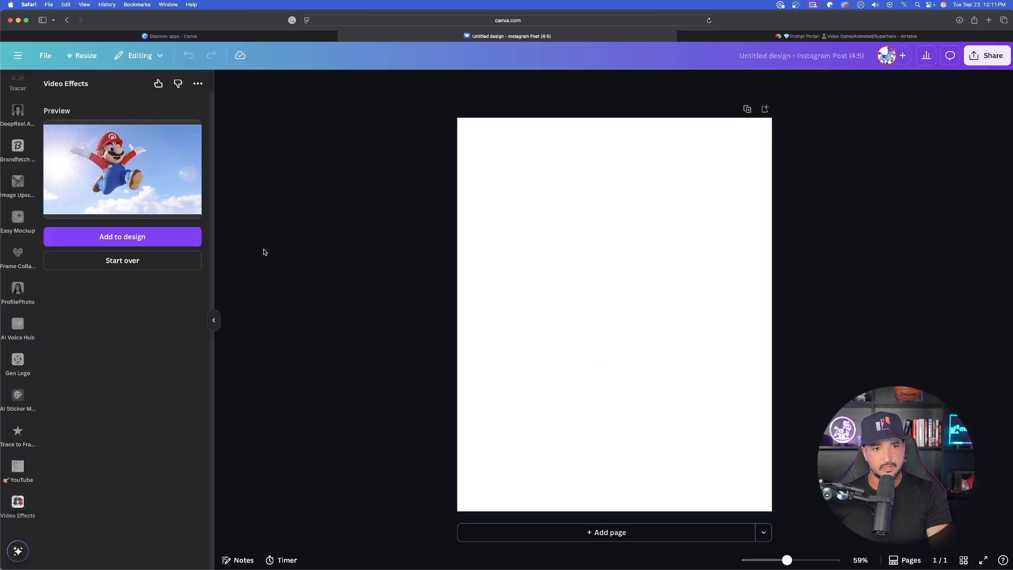
# - Place the Mario video on the page, animate the 9k--4.jpg scenic Mario image and add it too
pyautogui.click(121, 236)
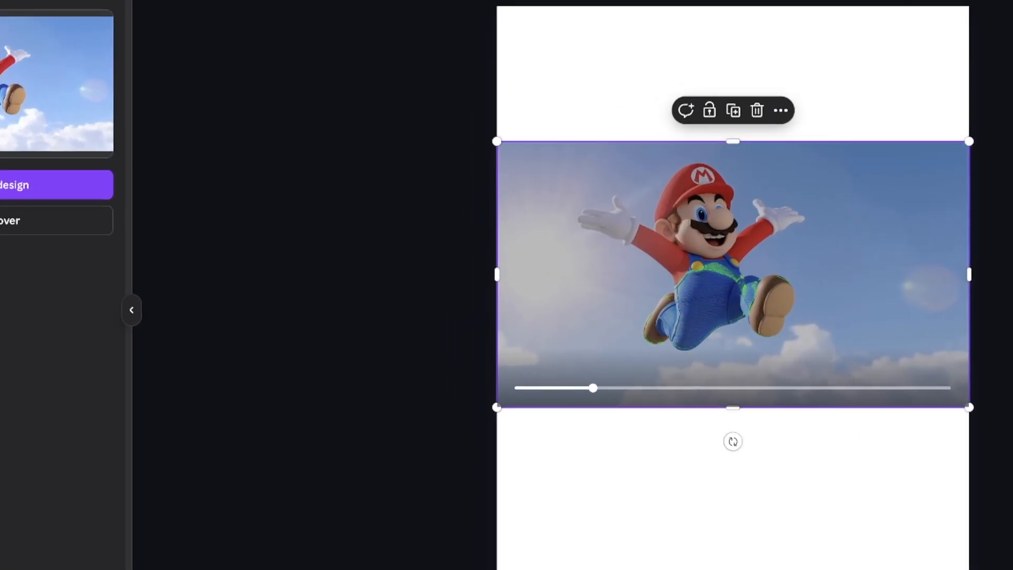
pyautogui.moveTo(592, 389); pyautogui.dragTo(766, 388)
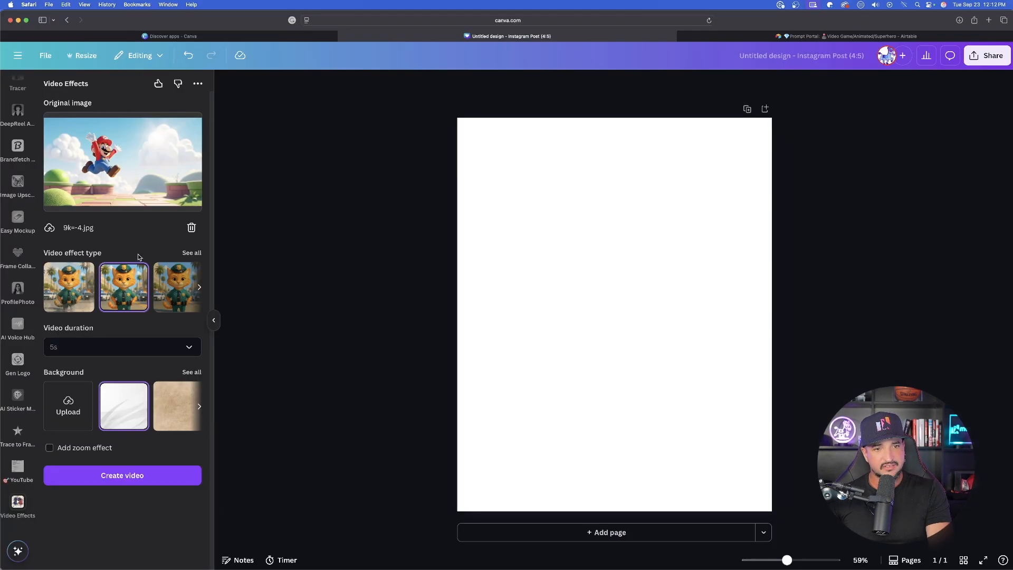
pyautogui.click(122, 475)
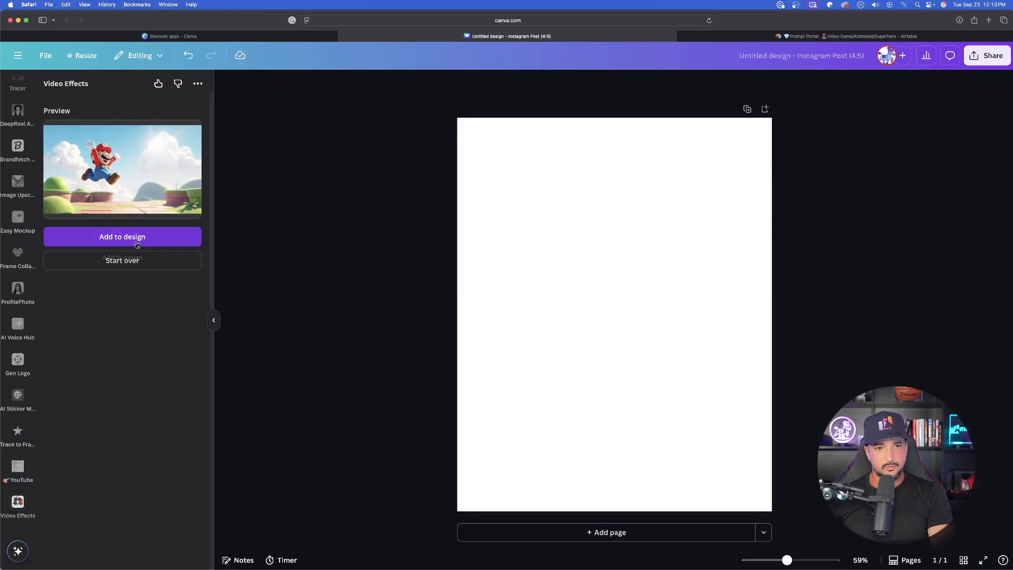
pyautogui.click(123, 237)
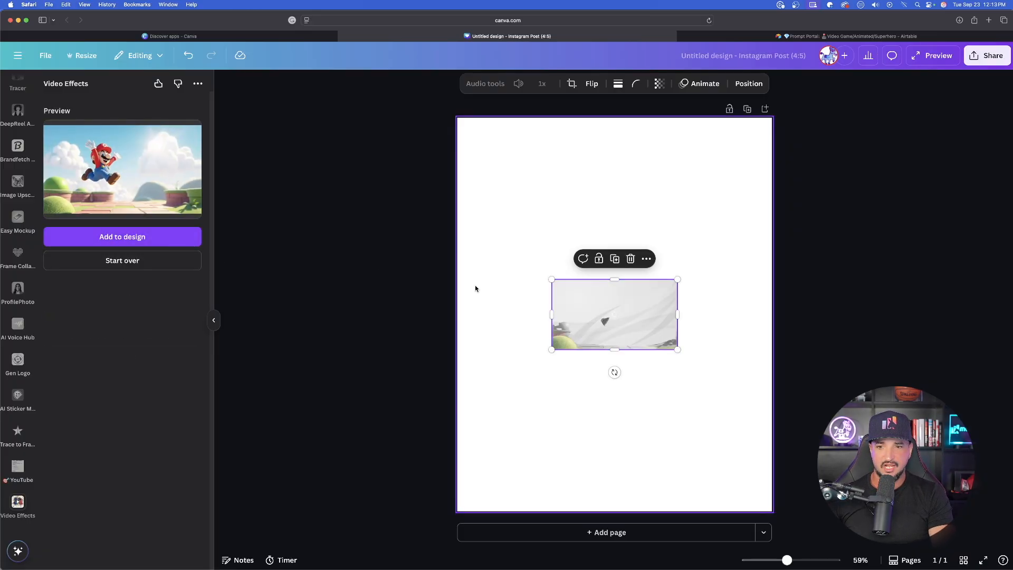
pyautogui.click(85, 56)
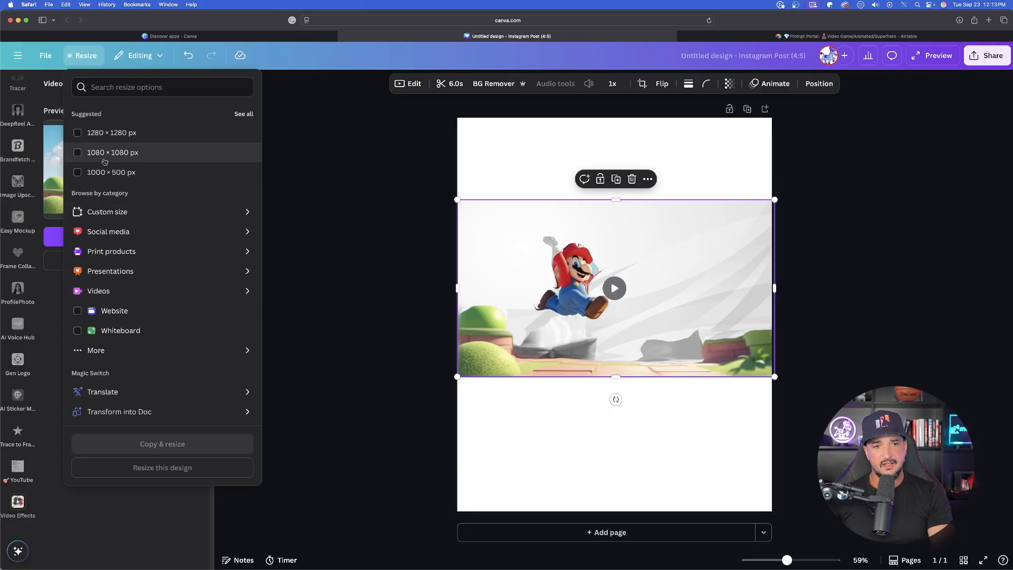
# - Resize the design to a YouTube Thumbnail and return to the apps directory for LogoGenius AI
pyautogui.click(107, 231)
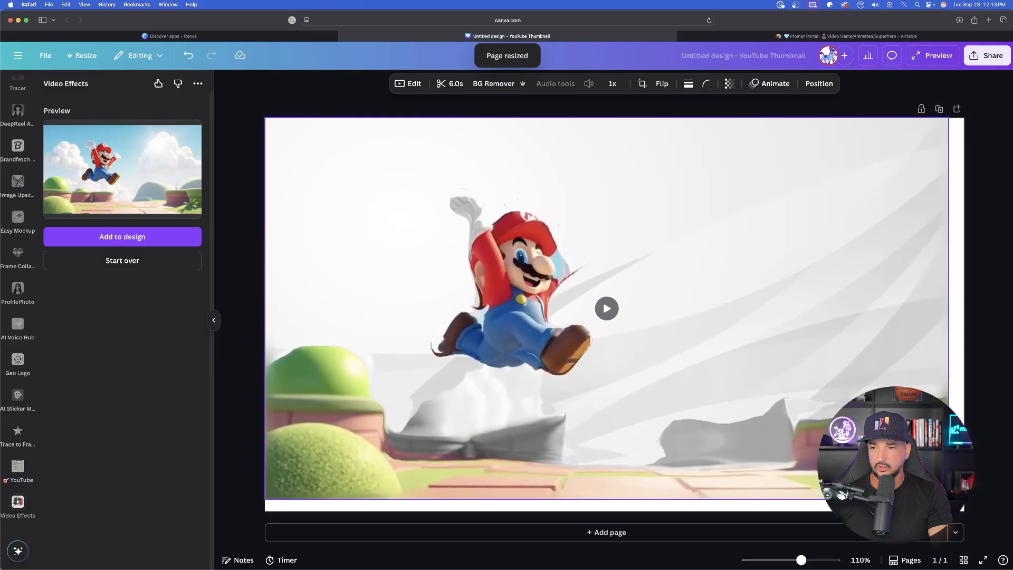
pyautogui.click(606, 308)
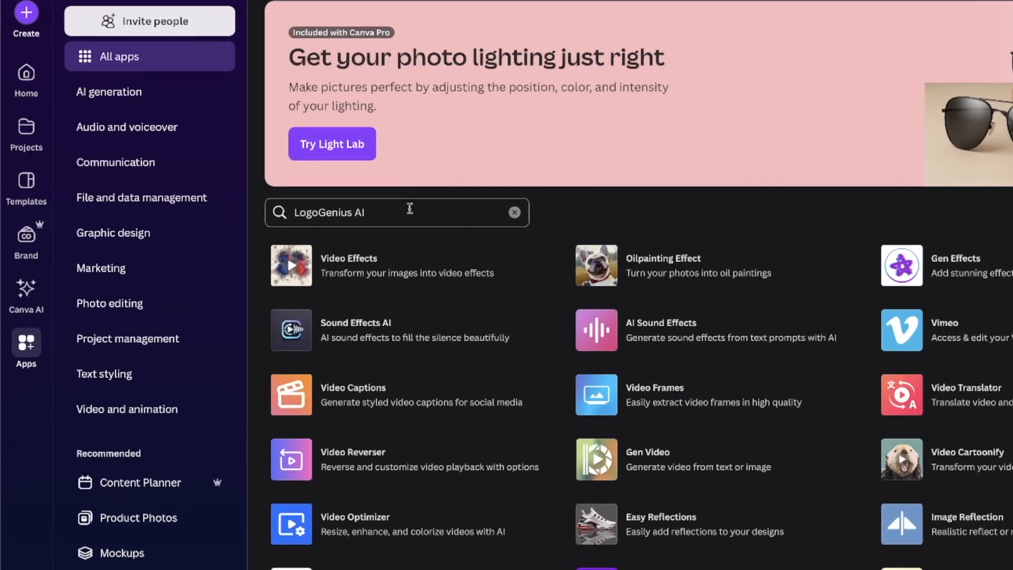
# - In LogoGenius AI, enter brand name metricsmule and logo letter M, then generate the text logo
pyautogui.click(397, 212)
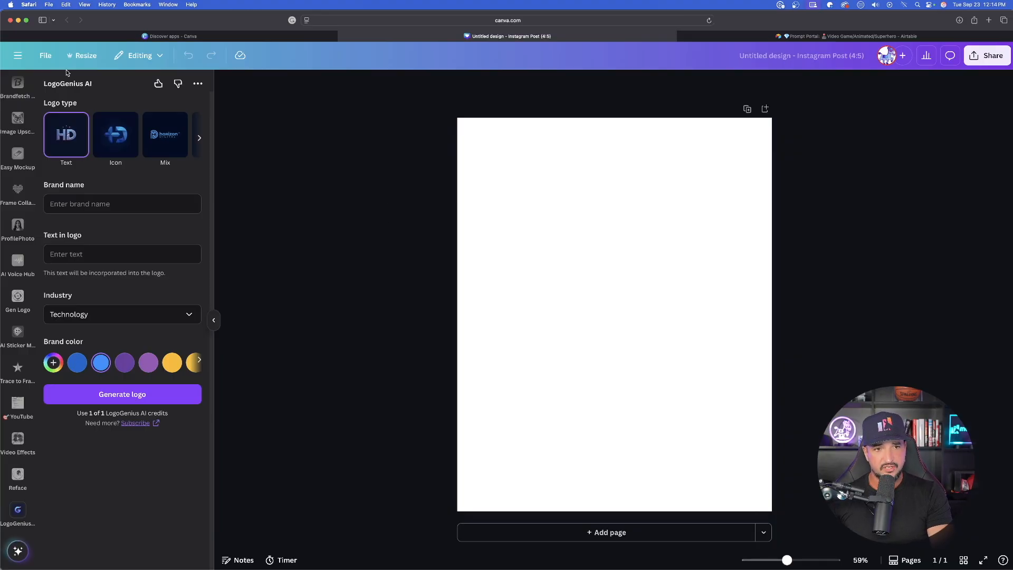
pyautogui.moveTo(115, 134)
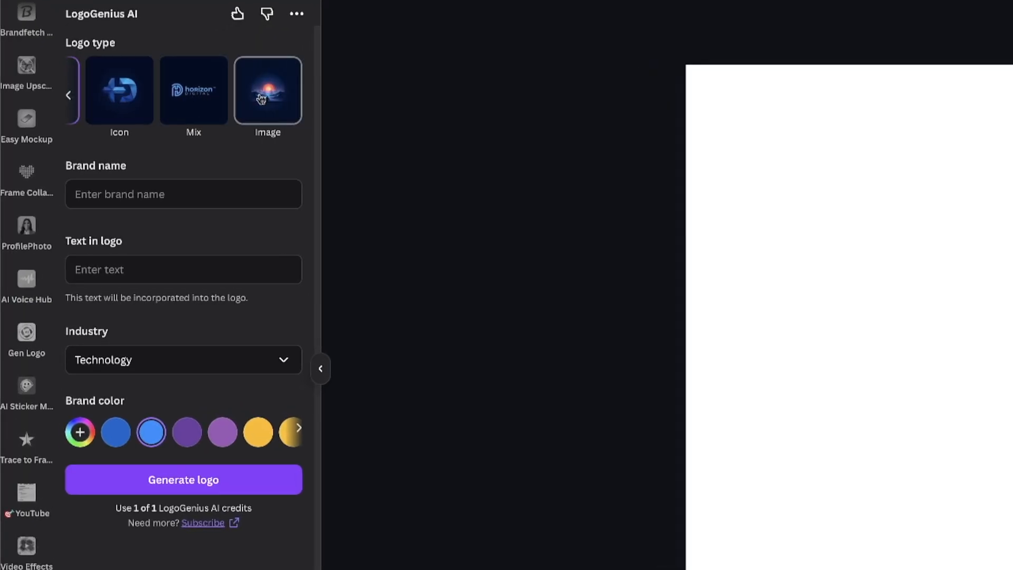
pyautogui.write('metricsmu')
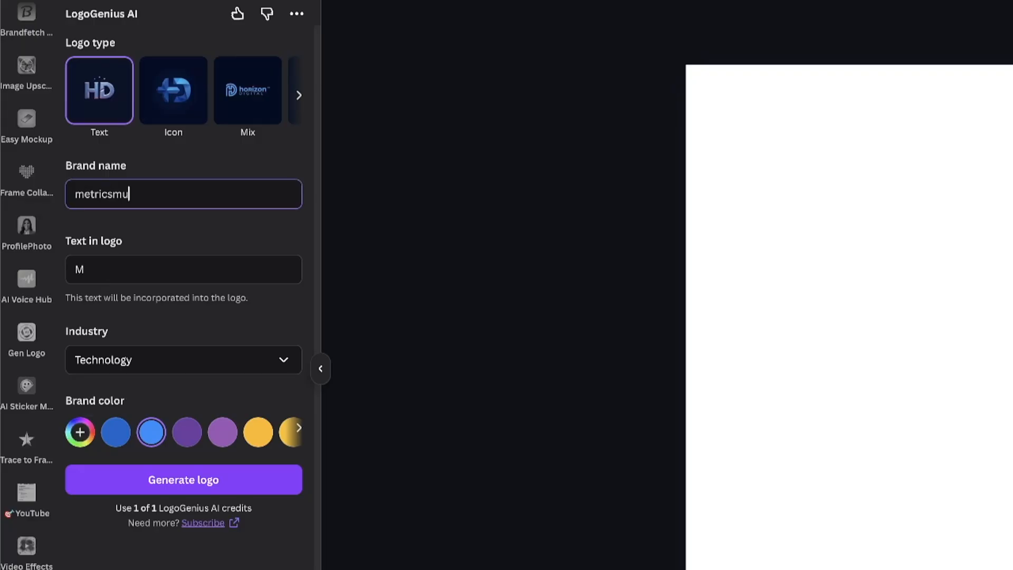
pyautogui.click(182, 269)
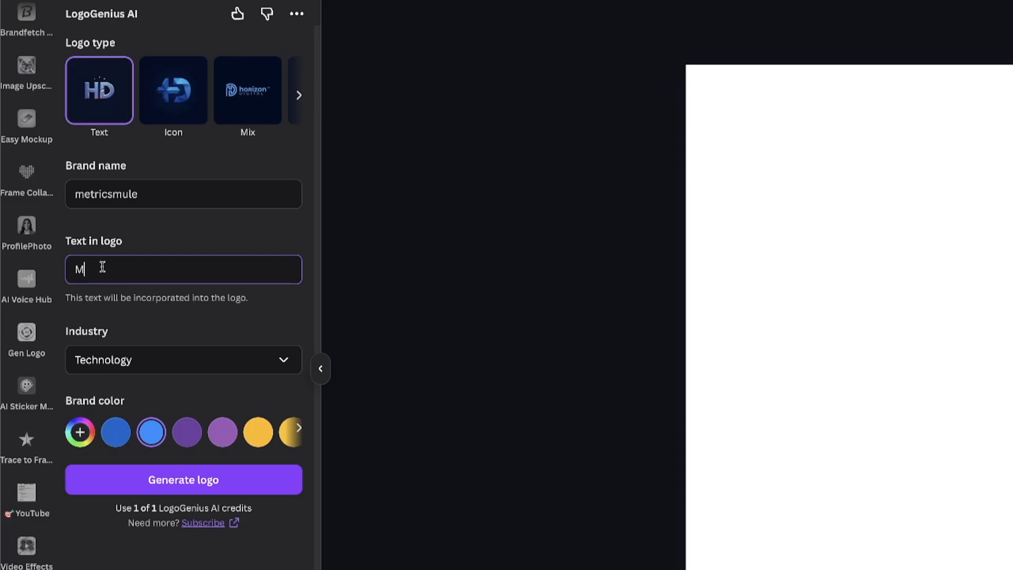
pyautogui.click(183, 360)
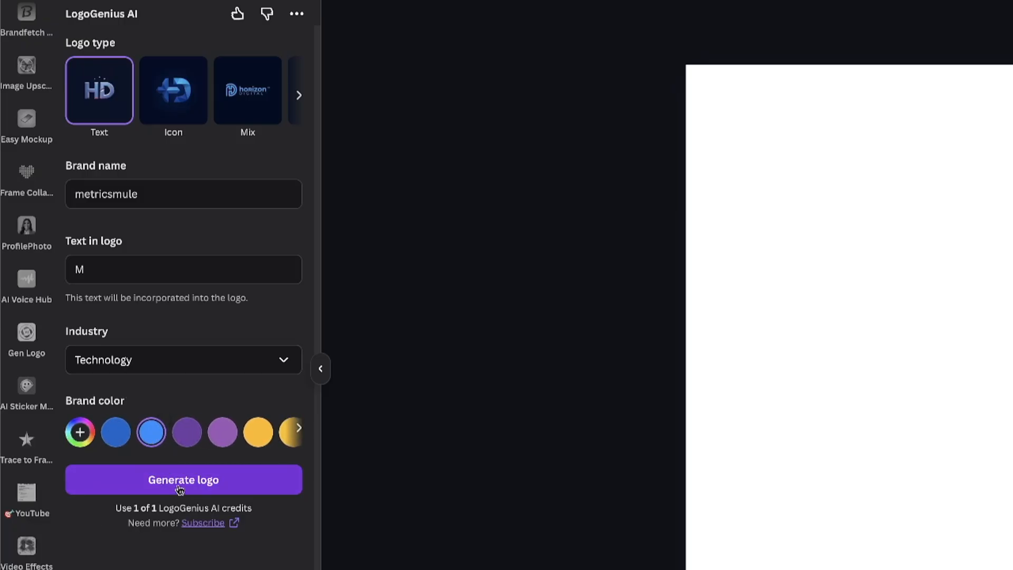
pyautogui.click(183, 479)
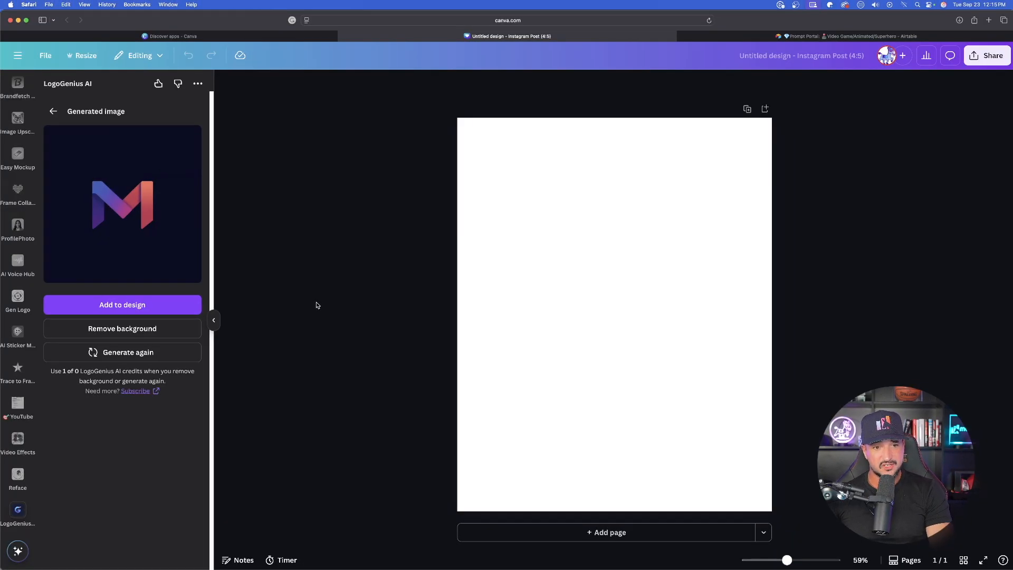
# - Add the generated M logo to the page and dismiss the LogoGenius subscription prompt
pyautogui.click(122, 304)
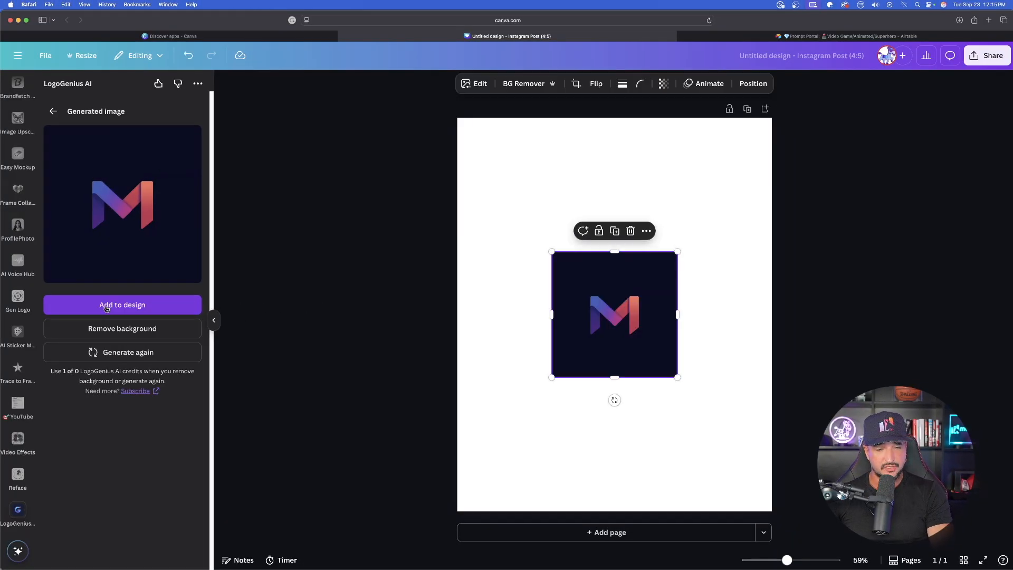
pyautogui.click(123, 304)
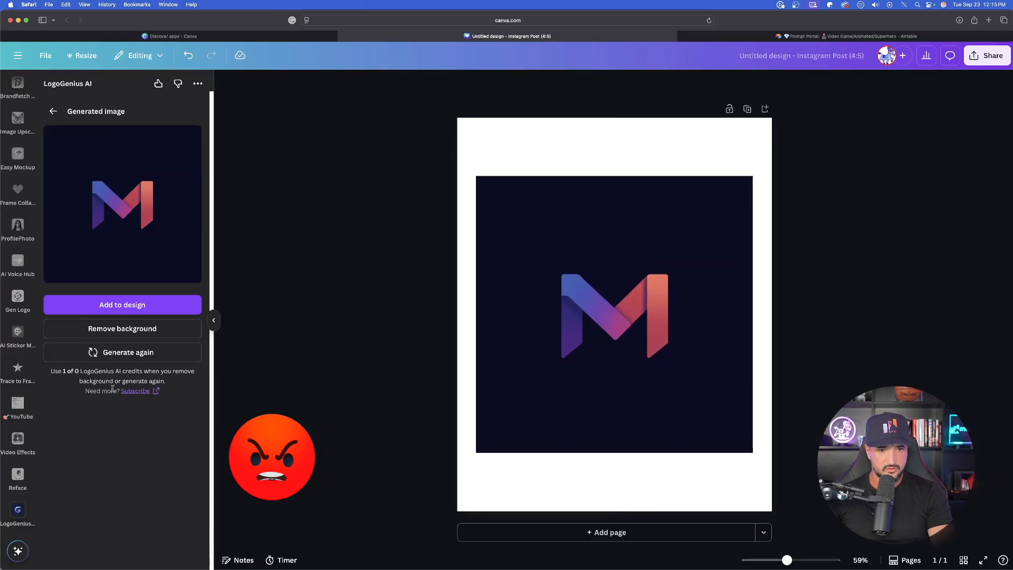
pyautogui.click(136, 390)
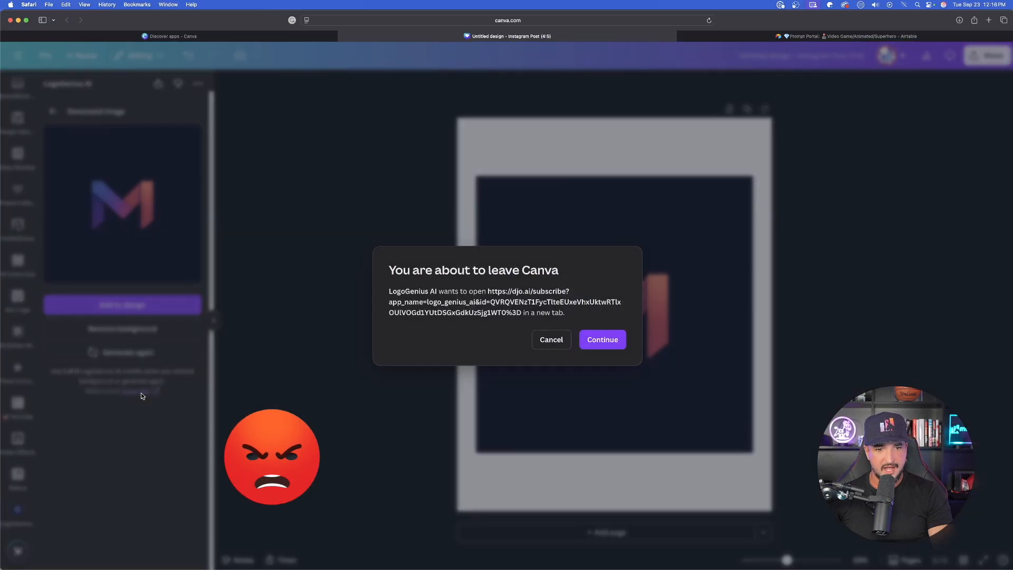
pyautogui.click(550, 339)
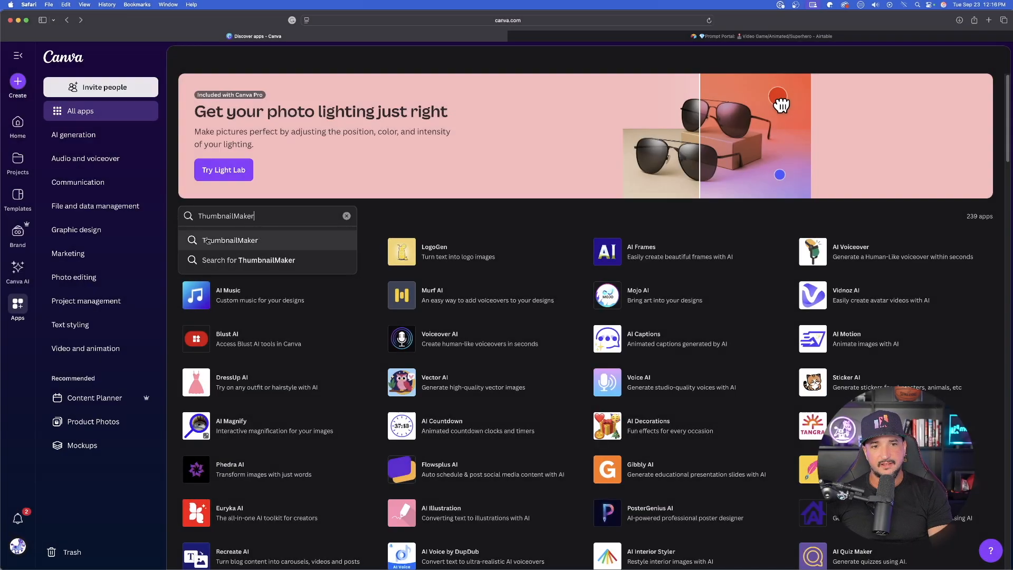
# - In ThumbnailMaker, describe an 'OMG!' reaction-style thumbnail and create it
pyautogui.click(231, 240)
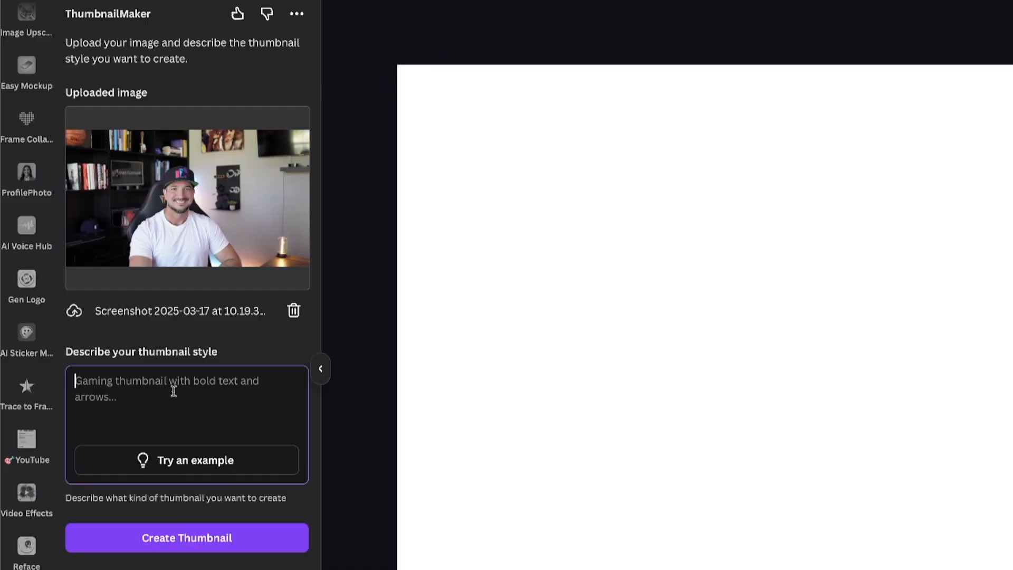
pyautogui.click(187, 460)
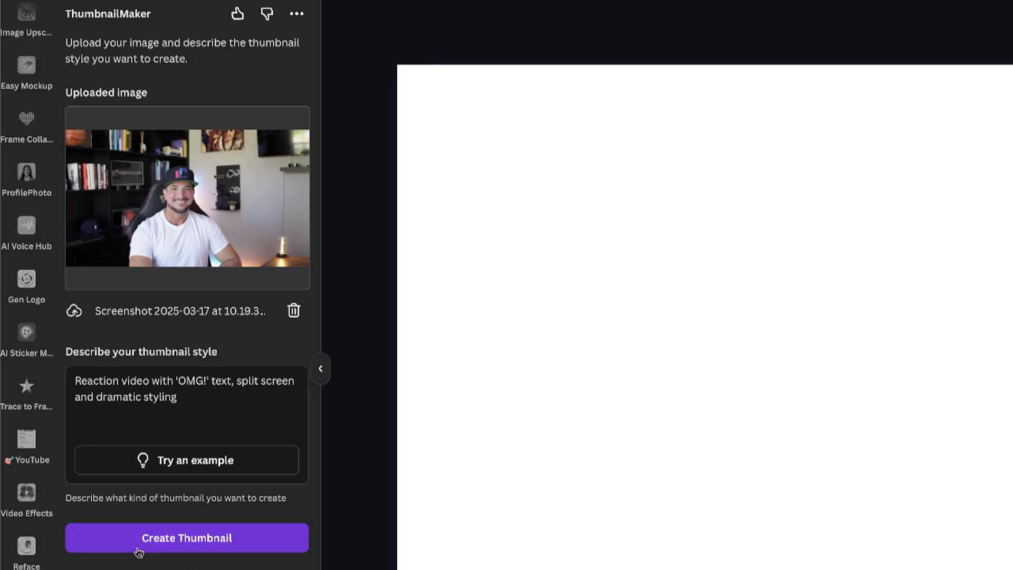
pyautogui.click(186, 538)
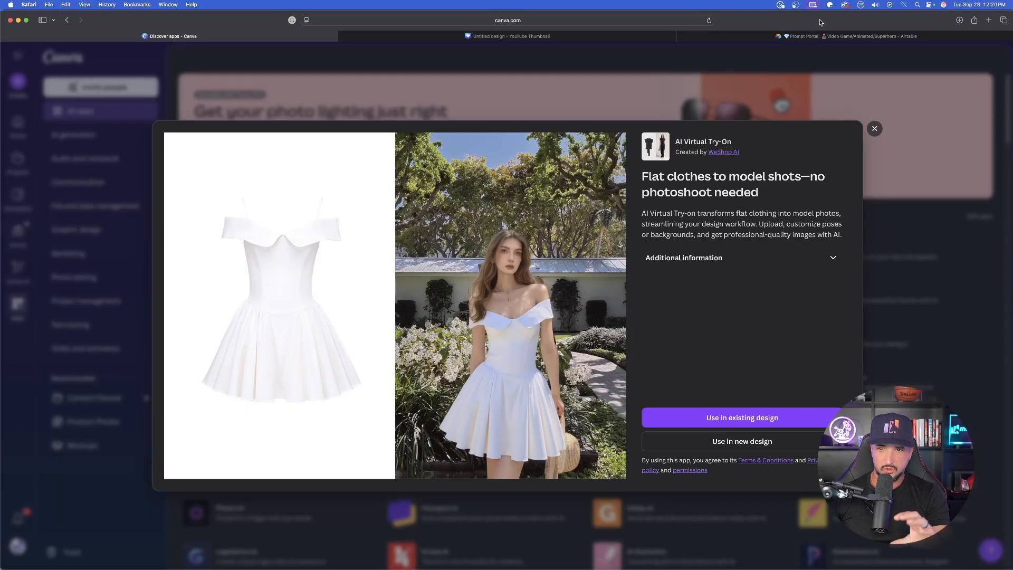
# - Use AI Virtual Try-On in the existing YouTube Thumbnail design
pyautogui.click(741, 441)
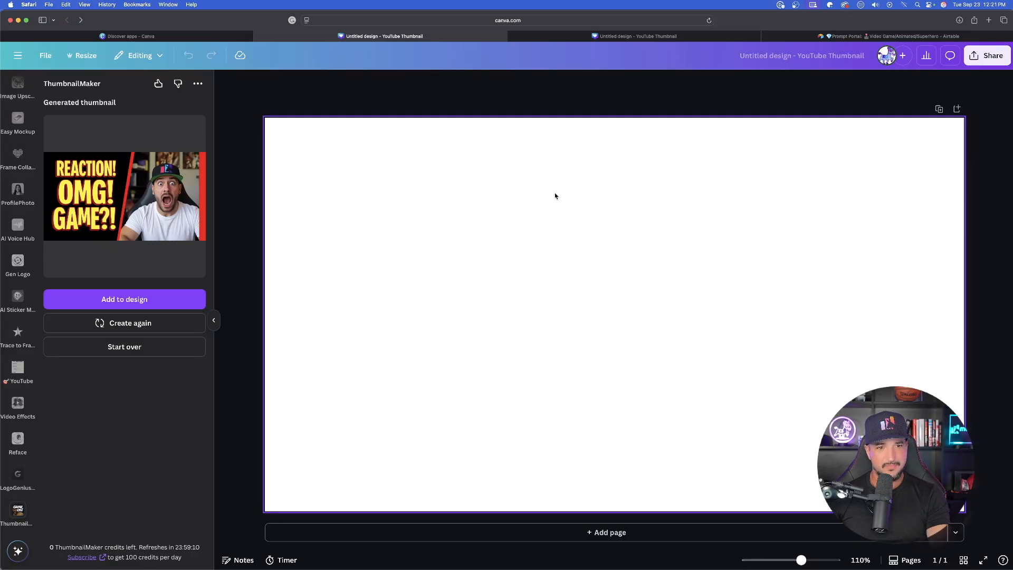
pyautogui.click(125, 299)
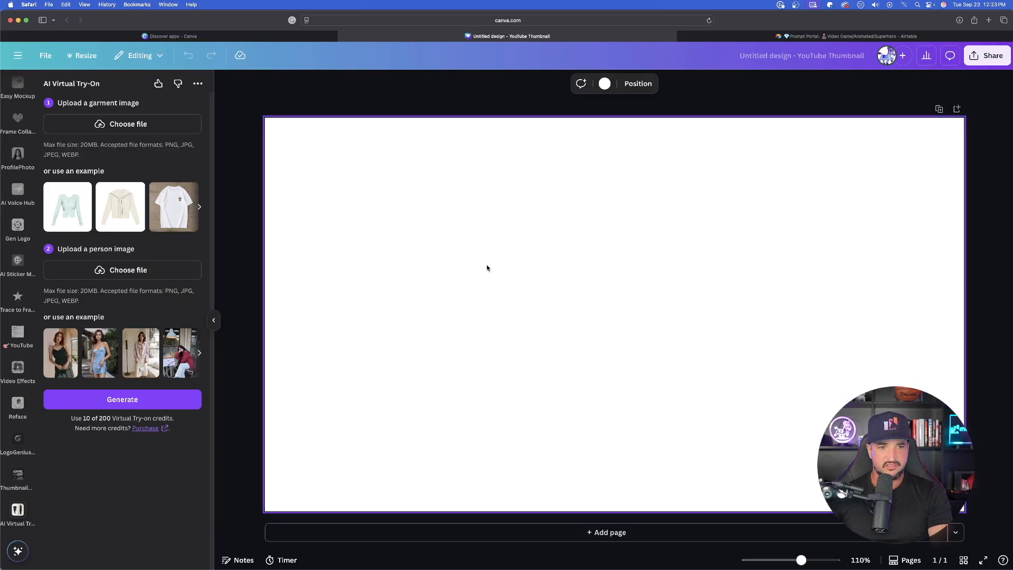
pyautogui.moveTo(202, 347)
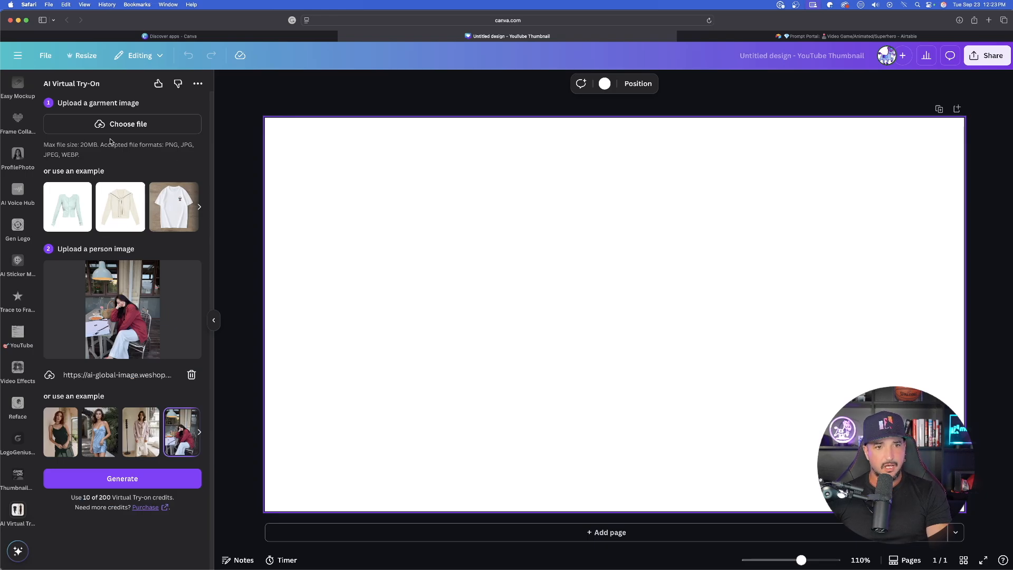
pyautogui.moveTo(137, 321)
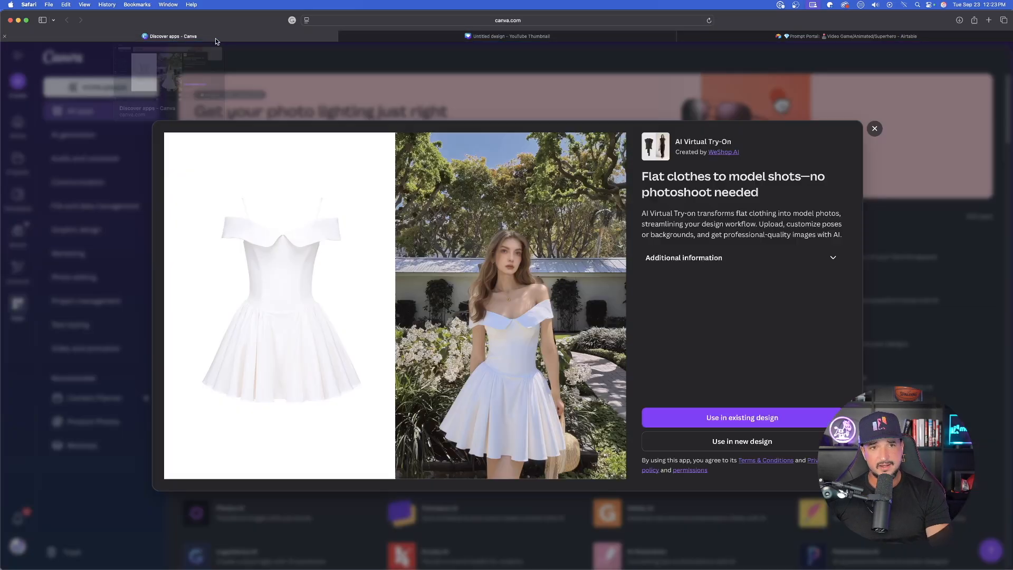
# - Close the AI Virtual Try-On app details dialog
pyautogui.click(875, 129)
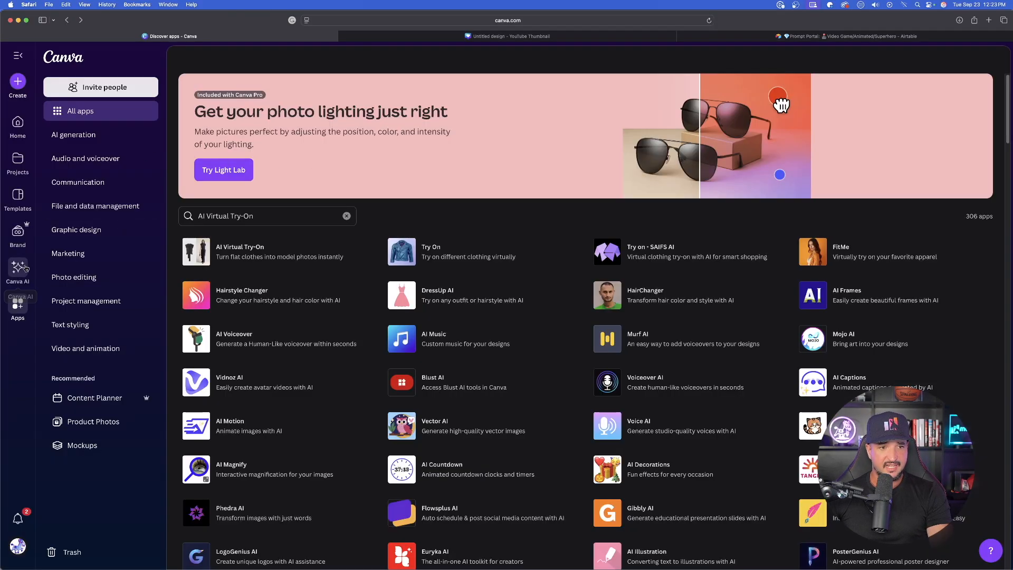
# - View the black reindeer sweater in Canva AI creations and load it as the garment image
pyautogui.click(18, 271)
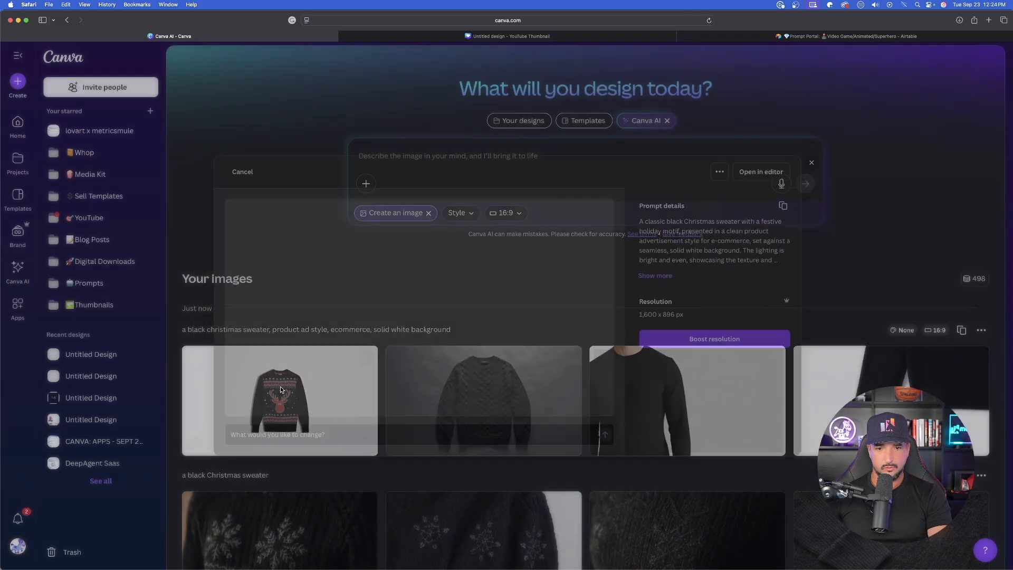
pyautogui.click(279, 402)
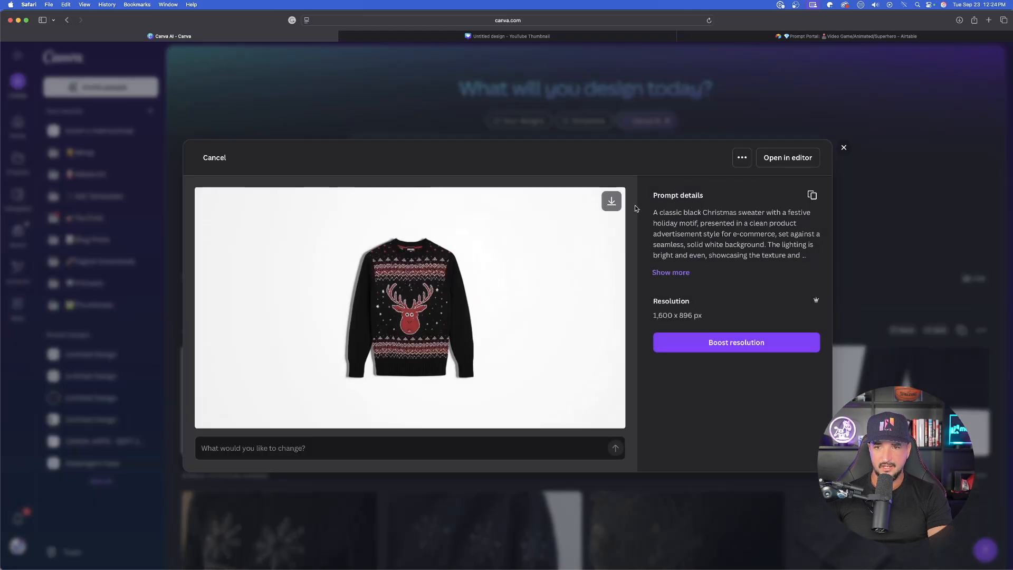
pyautogui.moveTo(640, 71)
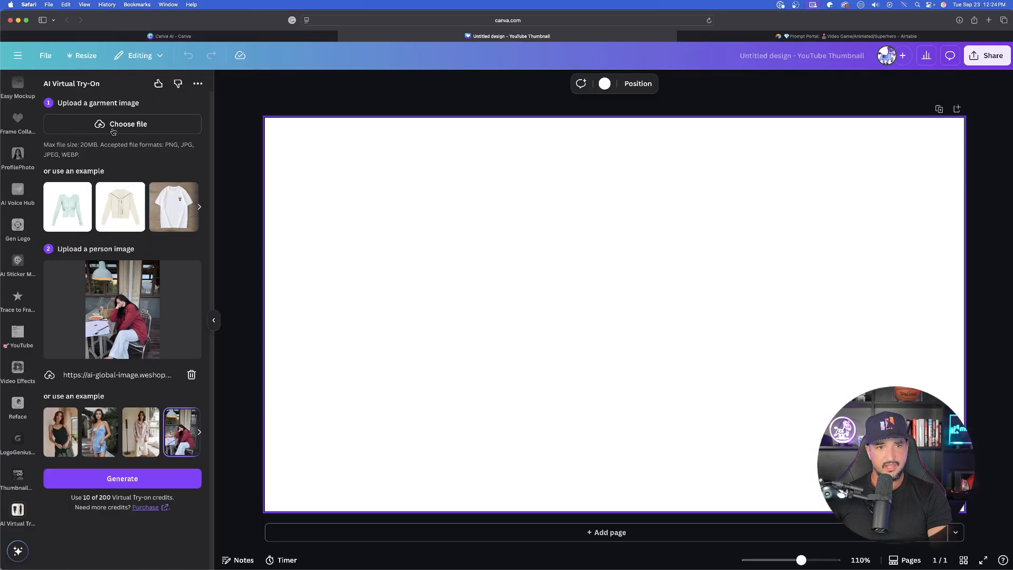
pyautogui.click(127, 123)
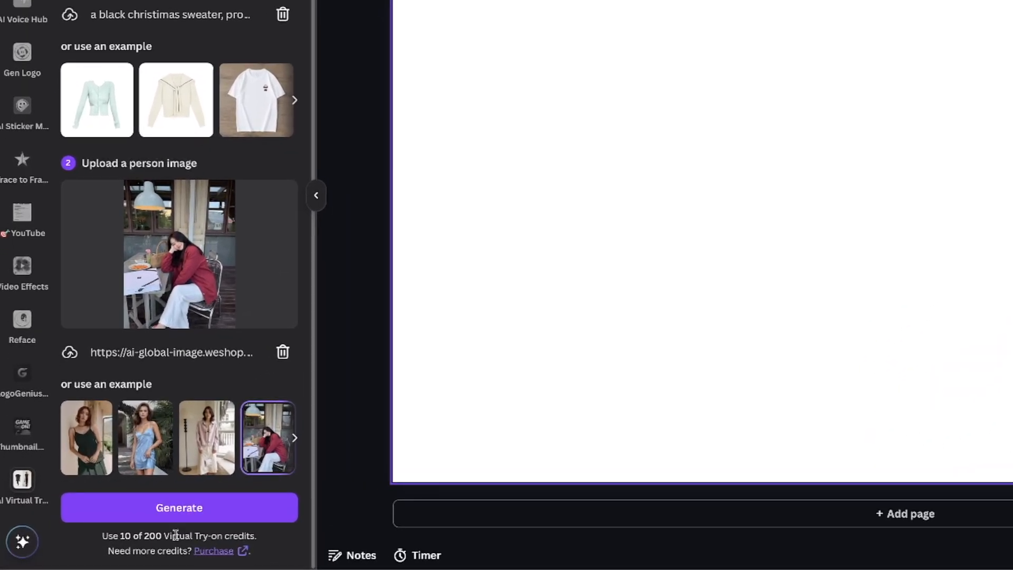
# - Generate the woman wearing the reindeer sweater and add it to the thumbnail
pyautogui.click(180, 507)
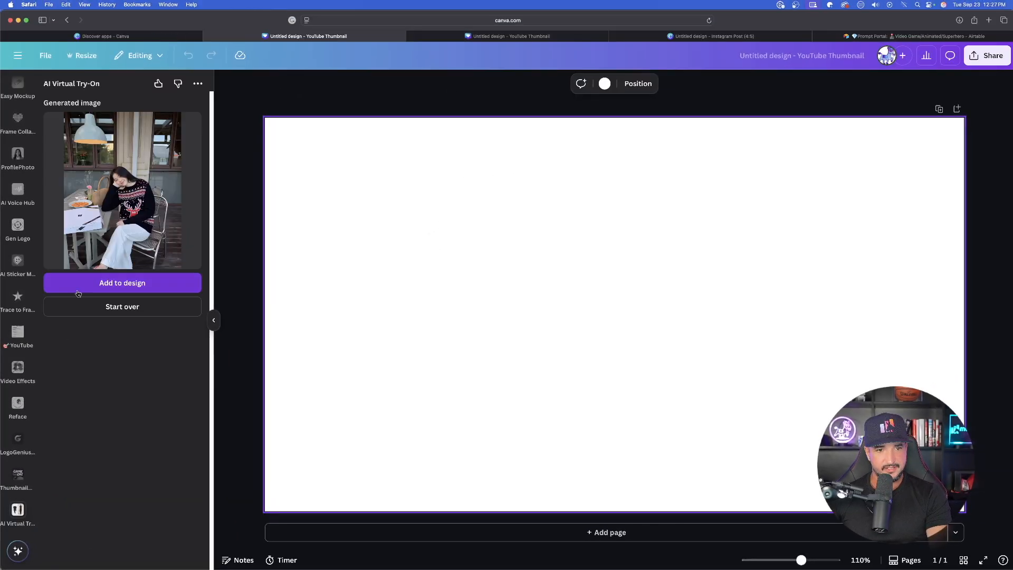
pyautogui.click(121, 283)
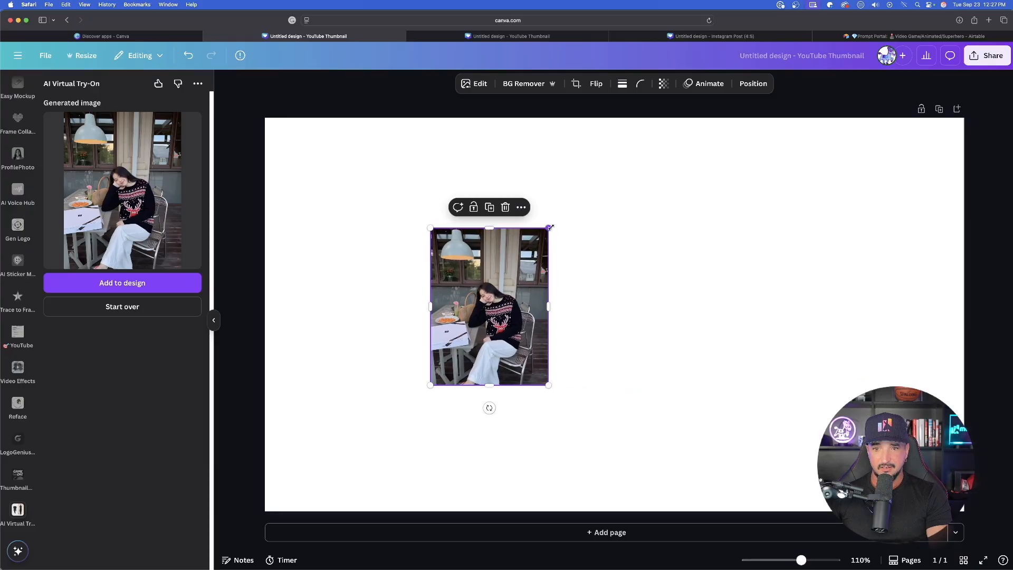
pyautogui.click(123, 283)
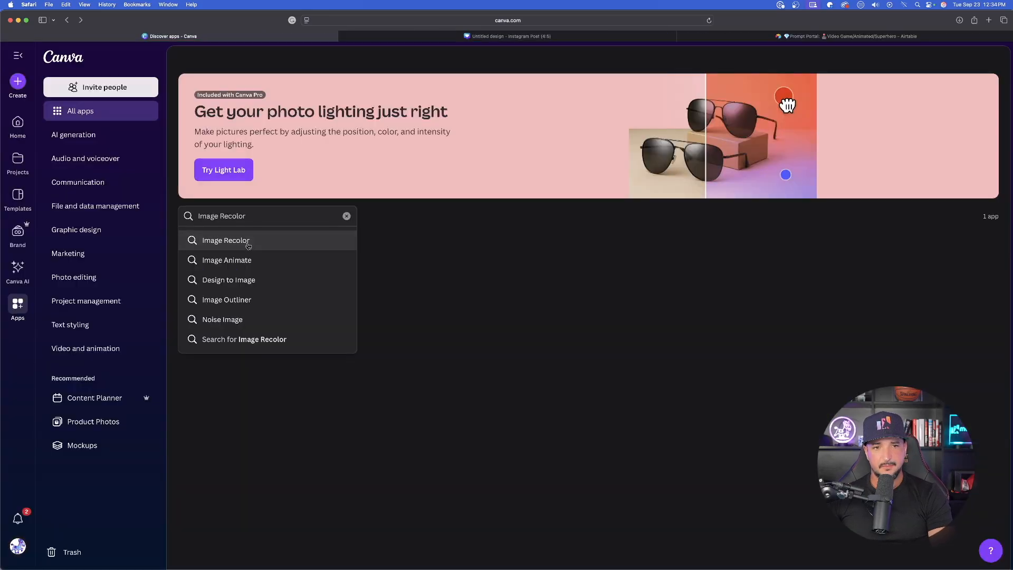
# - Open the Image Recolor app on the green supercar image
pyautogui.click(226, 240)
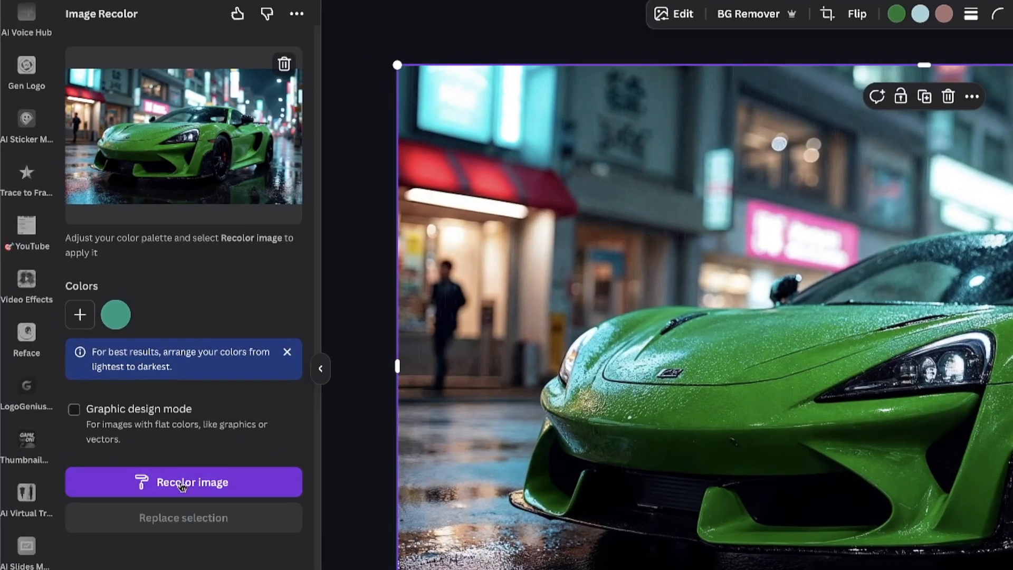
# - In graphic design mode, swap teal for orange and pink, recolor the car, then recolor with orange only
pyautogui.click(74, 410)
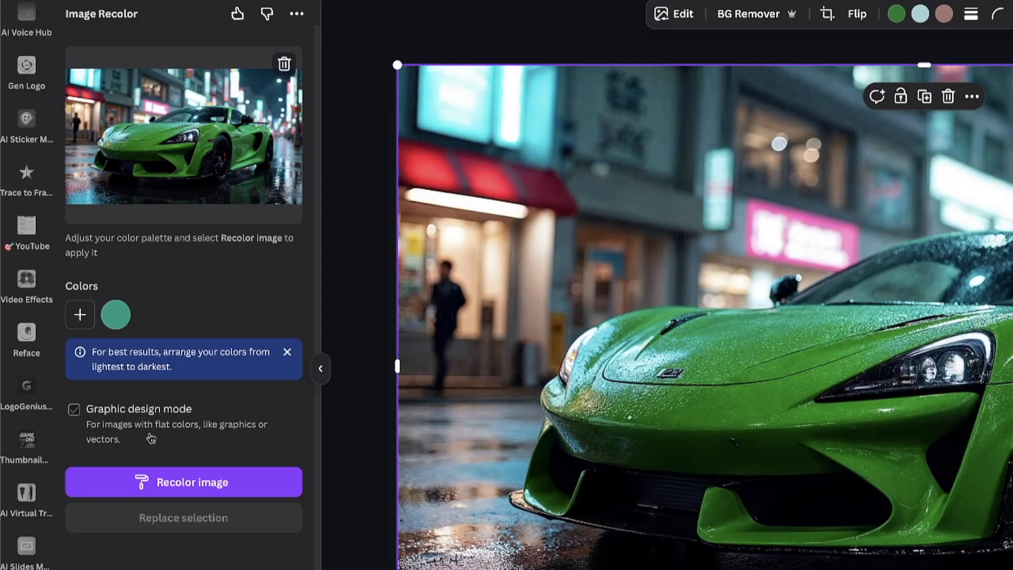
pyautogui.click(80, 315)
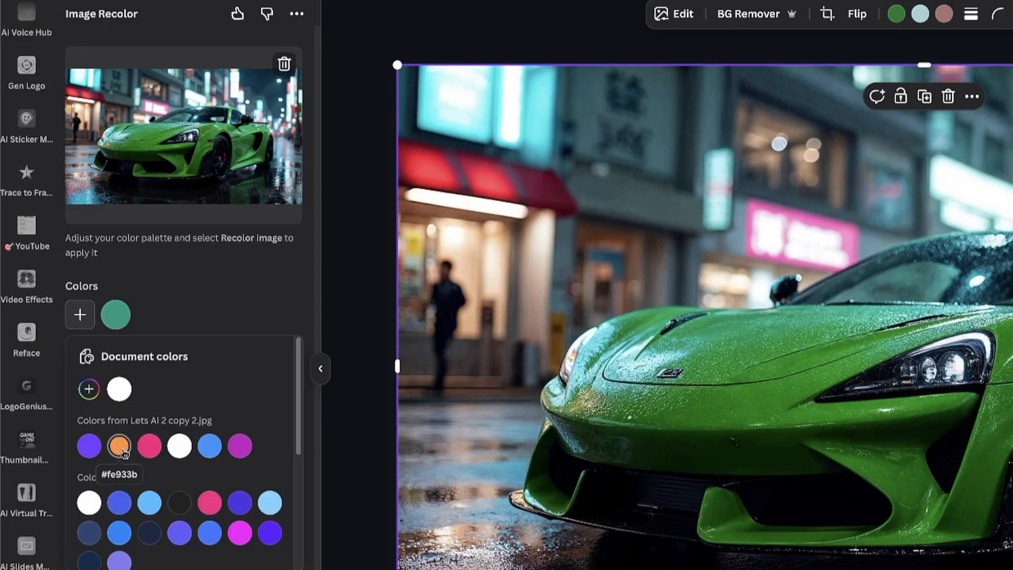
pyautogui.click(119, 445)
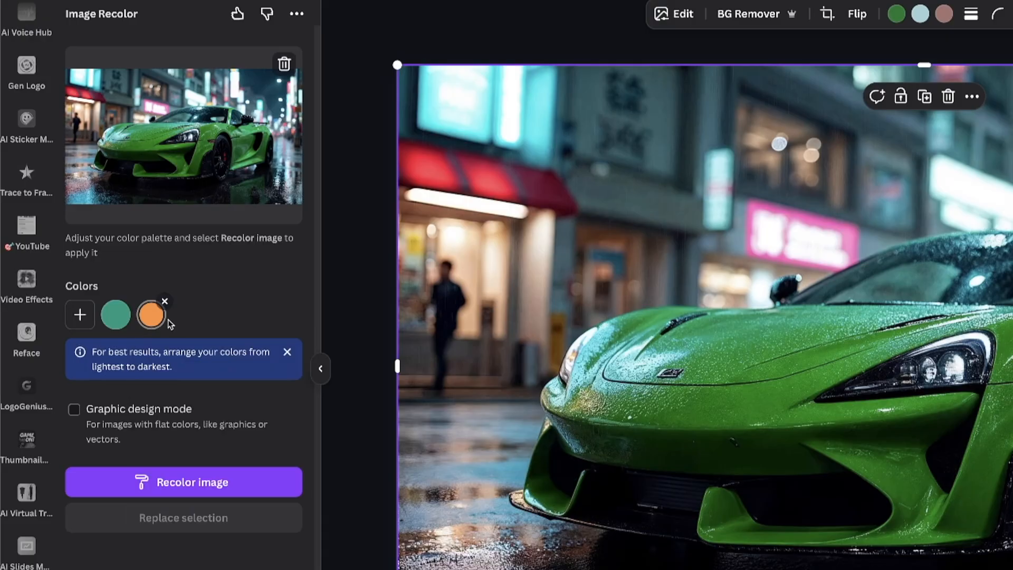
pyautogui.click(165, 301)
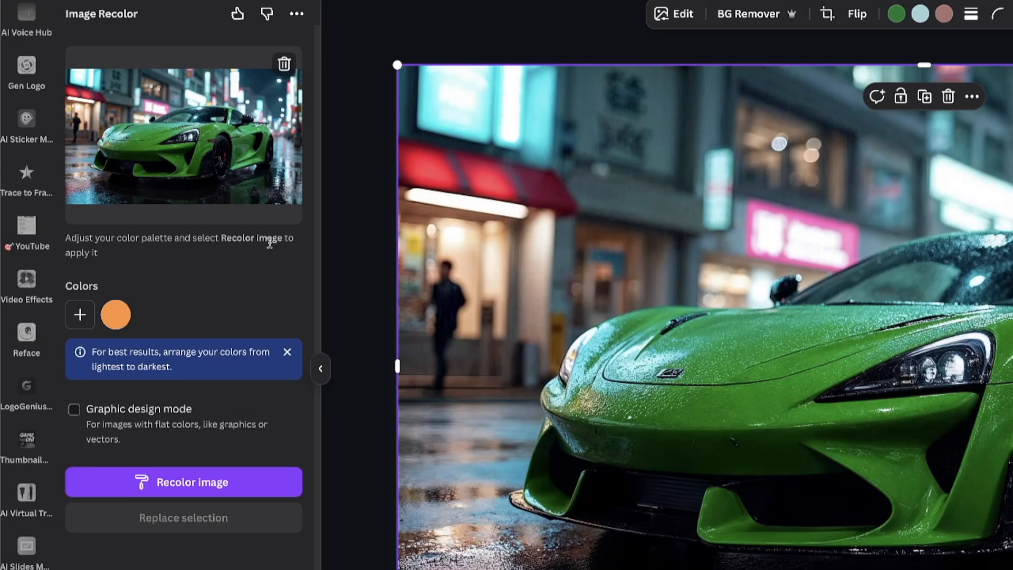
pyautogui.click(80, 314)
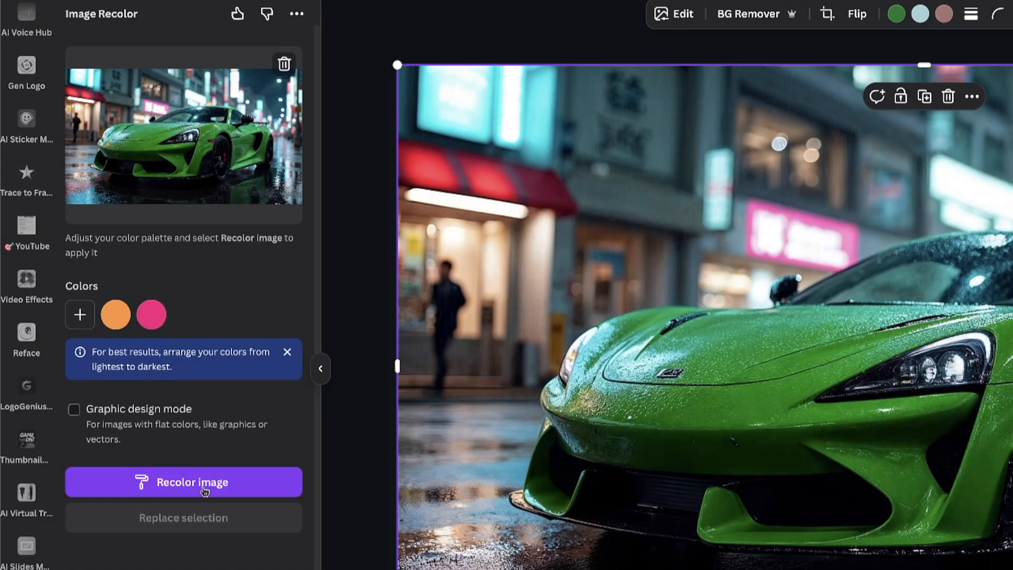
pyautogui.click(183, 481)
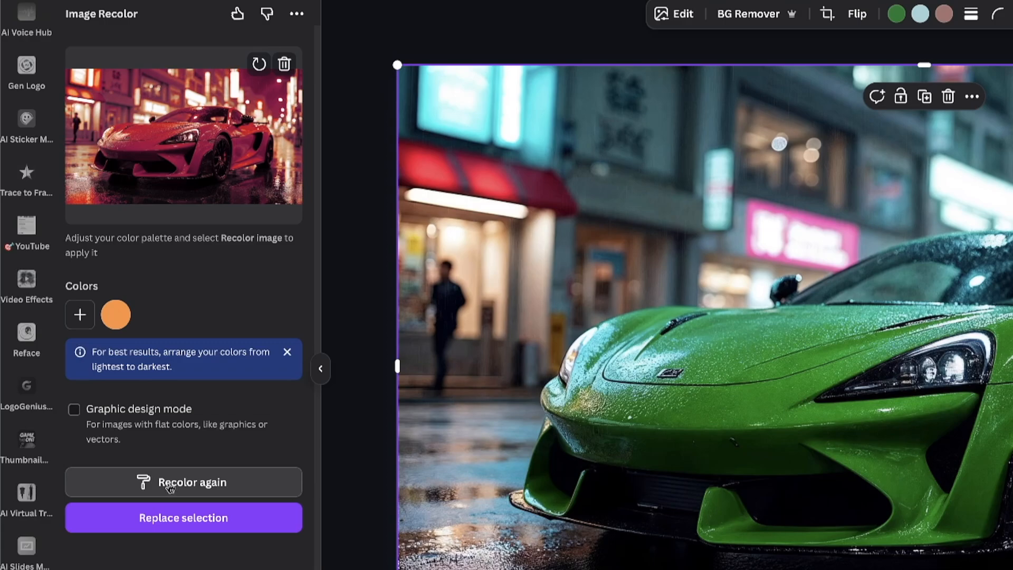
pyautogui.click(182, 481)
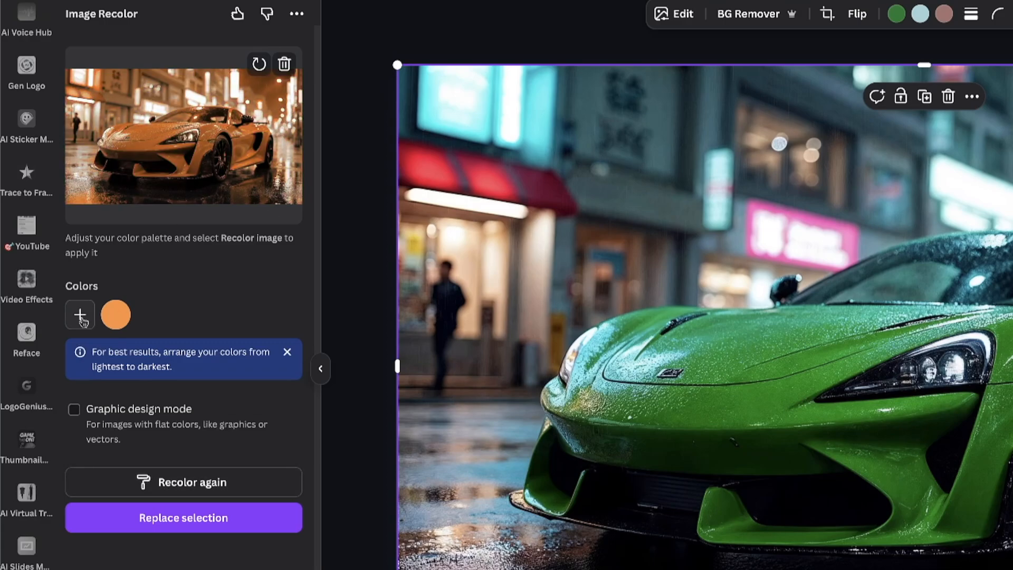
# - Build a blue, orange, purple and black palette with blue first and recolor the supercar again
pyautogui.click(79, 314)
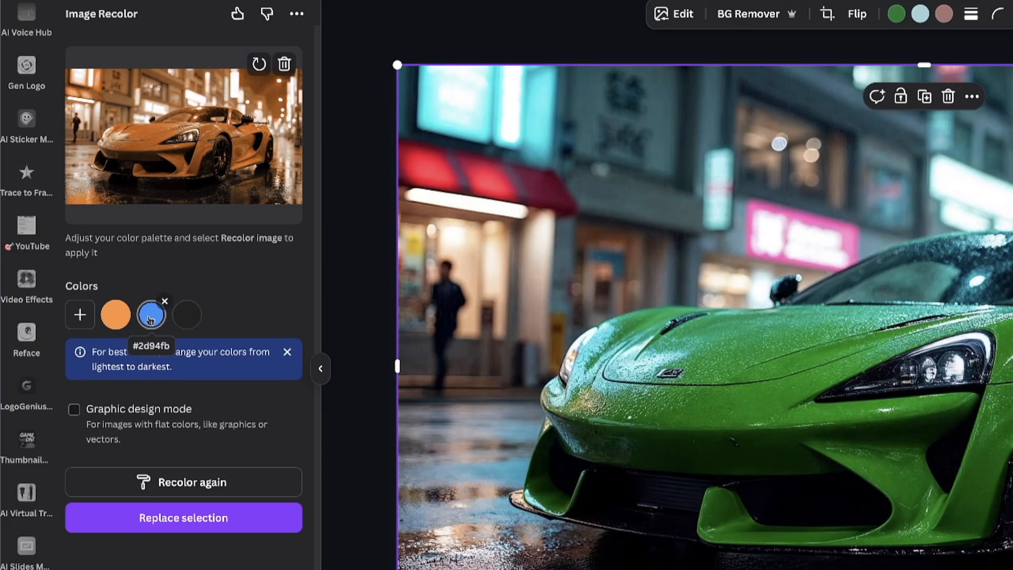
pyautogui.click(151, 315)
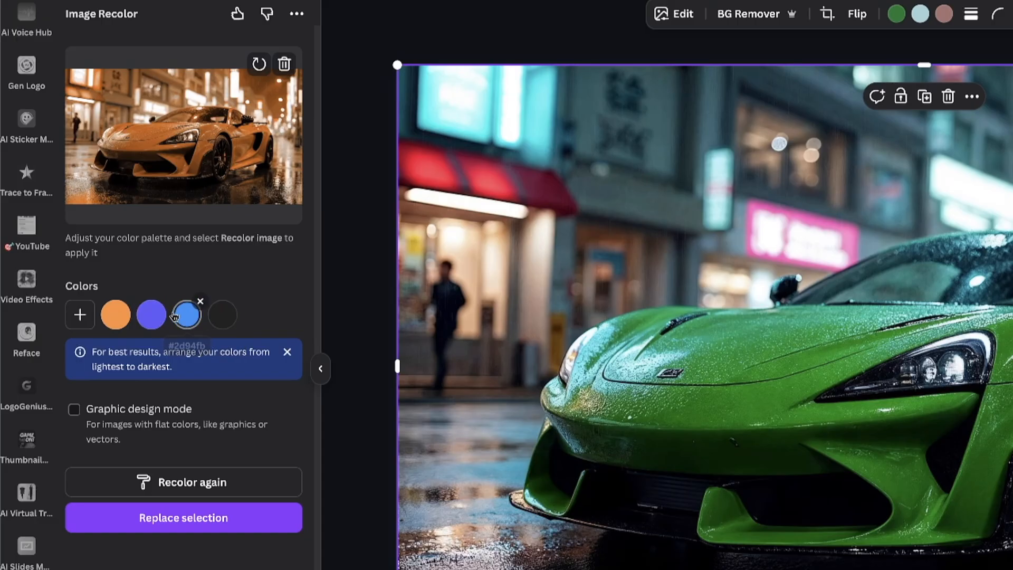
pyautogui.moveTo(185, 314); pyautogui.dragTo(151, 314)
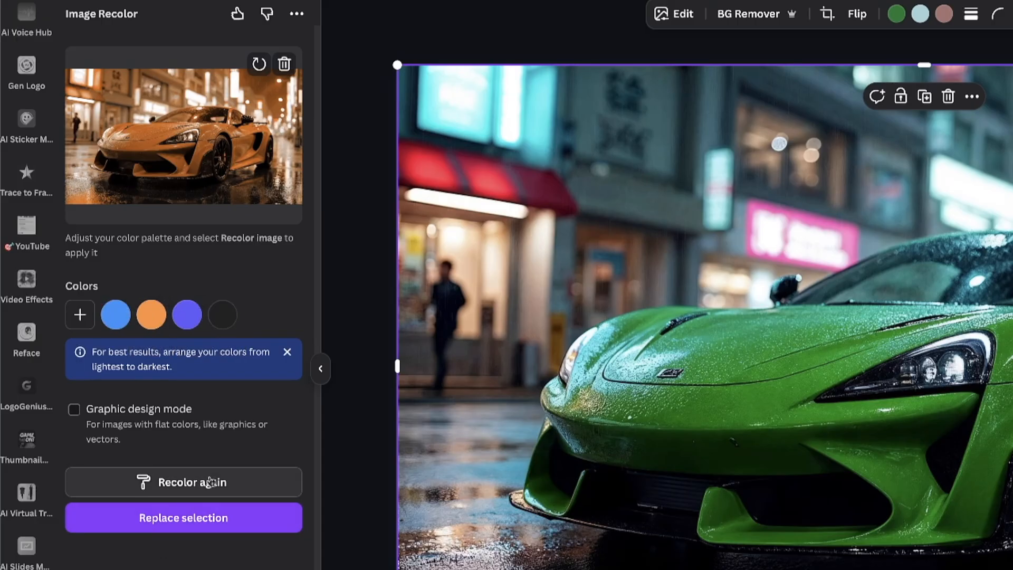
pyautogui.click(182, 481)
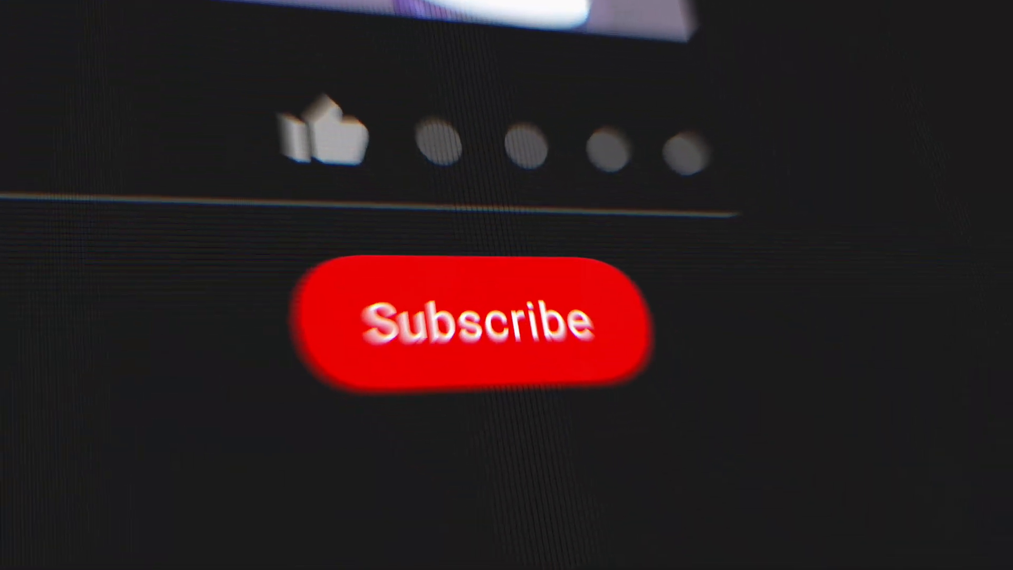
pyautogui.click(472, 321)
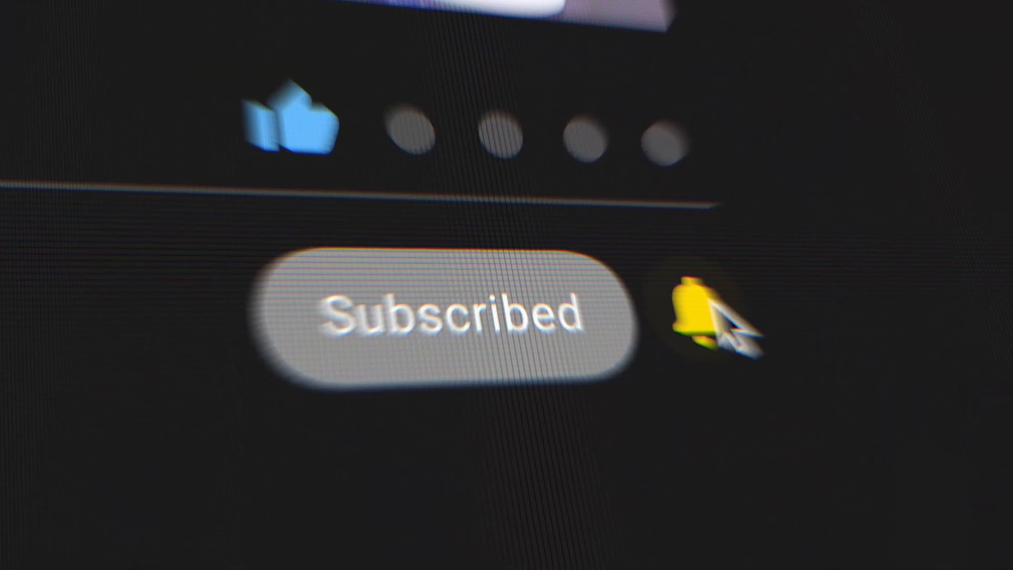